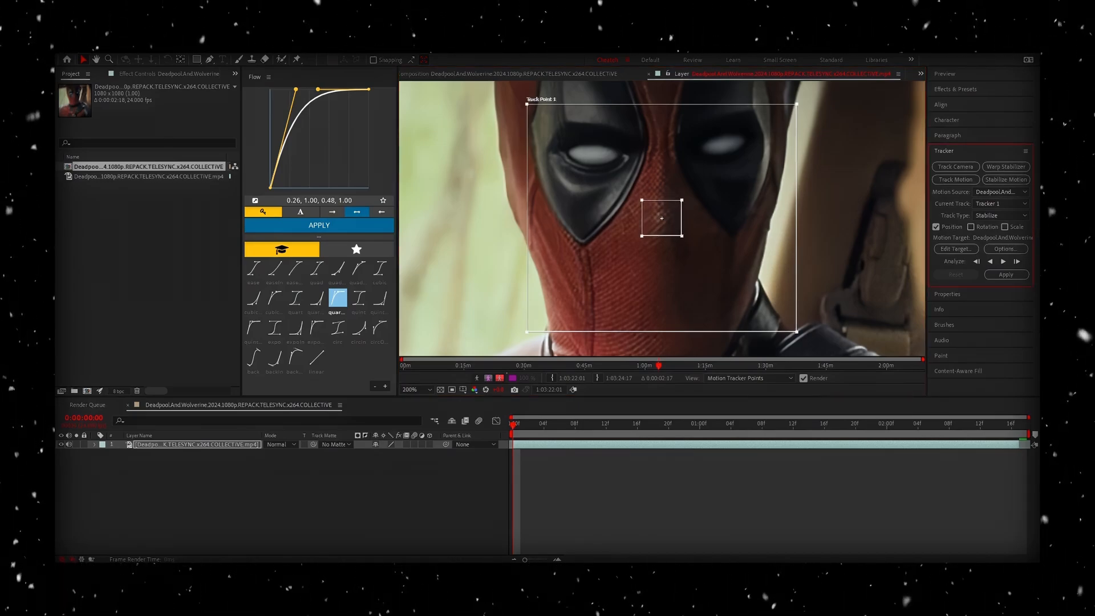
# Step: Leave the Tracker panel and bring up Google's homepage in the browser
pyautogui.click(1002, 260)
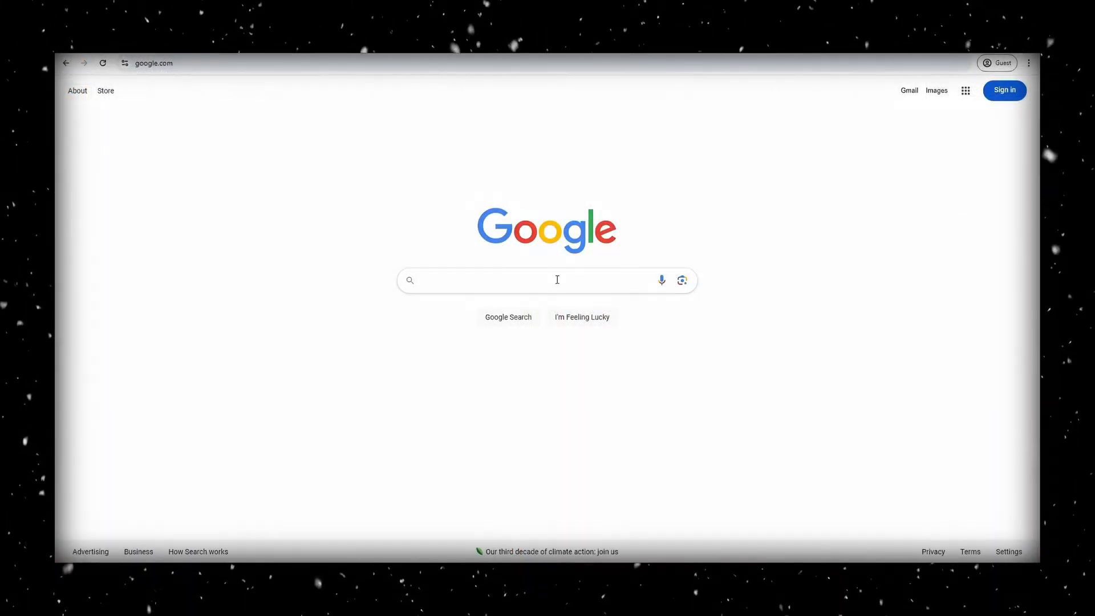
# Step: Search 'deadpool and wolverine logo' in Google Images and open the Marvel title image
pyautogui.write('deadpool and wolverine logo')
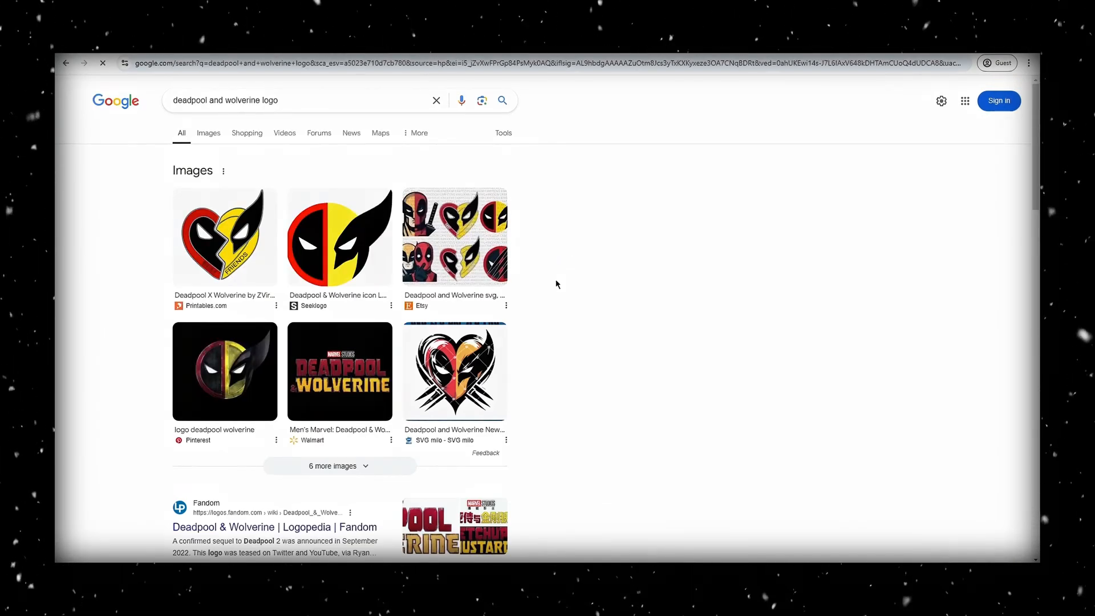
pyautogui.click(207, 132)
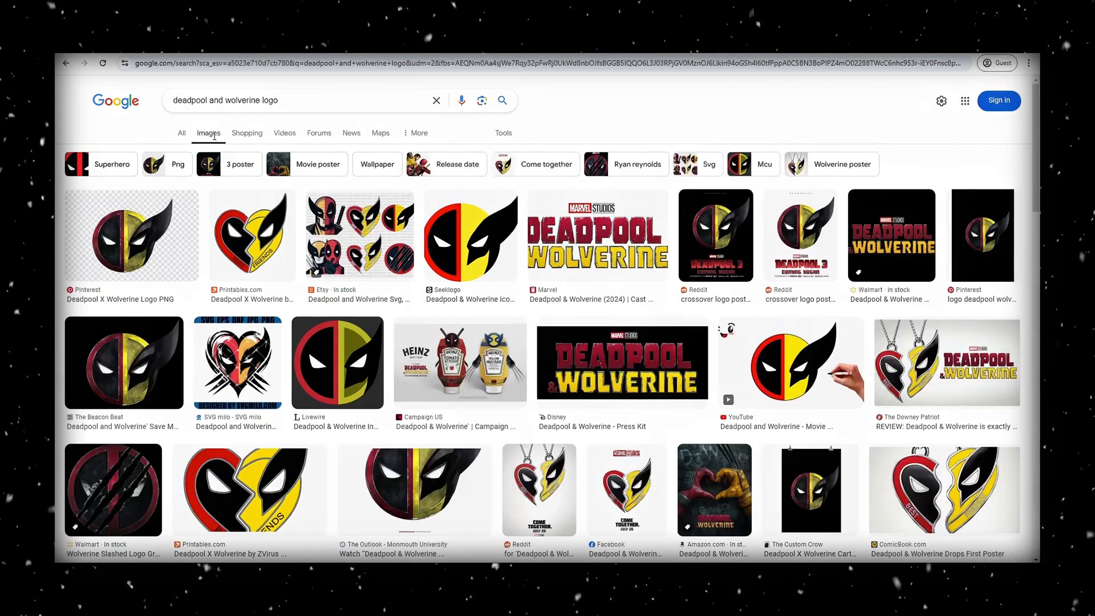
pyautogui.moveTo(596, 235)
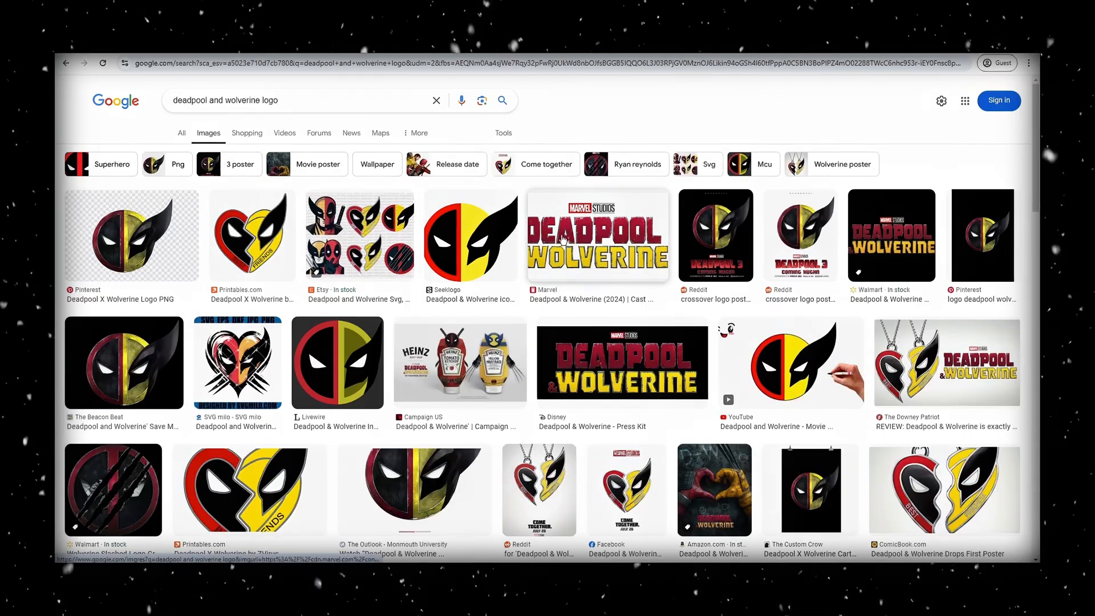
pyautogui.click(596, 235)
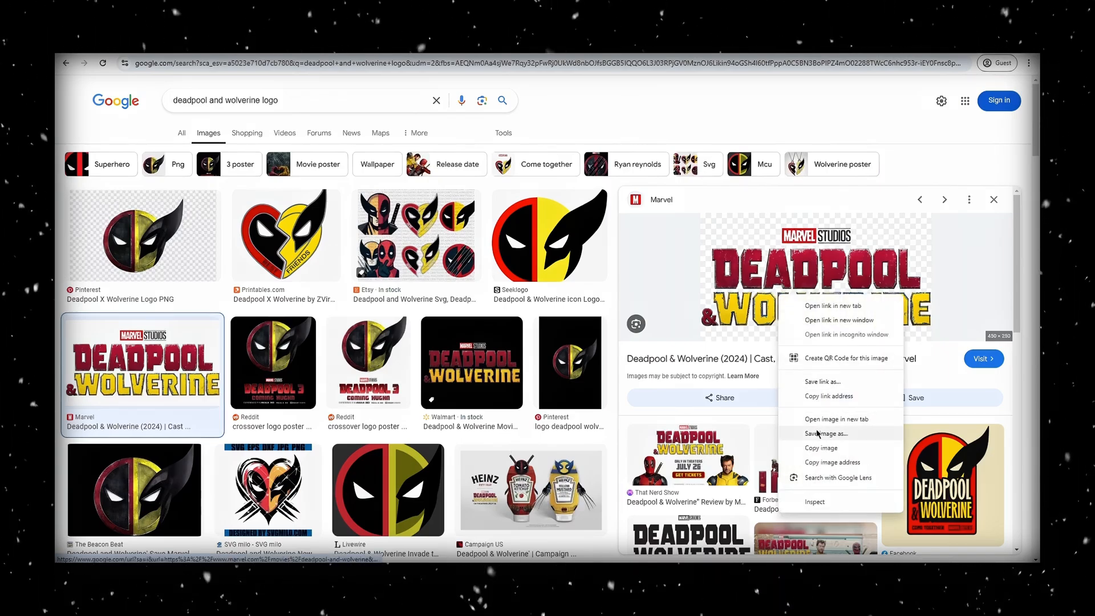
# Step: Save the title image as a PNG to Downloads
pyautogui.click(824, 433)
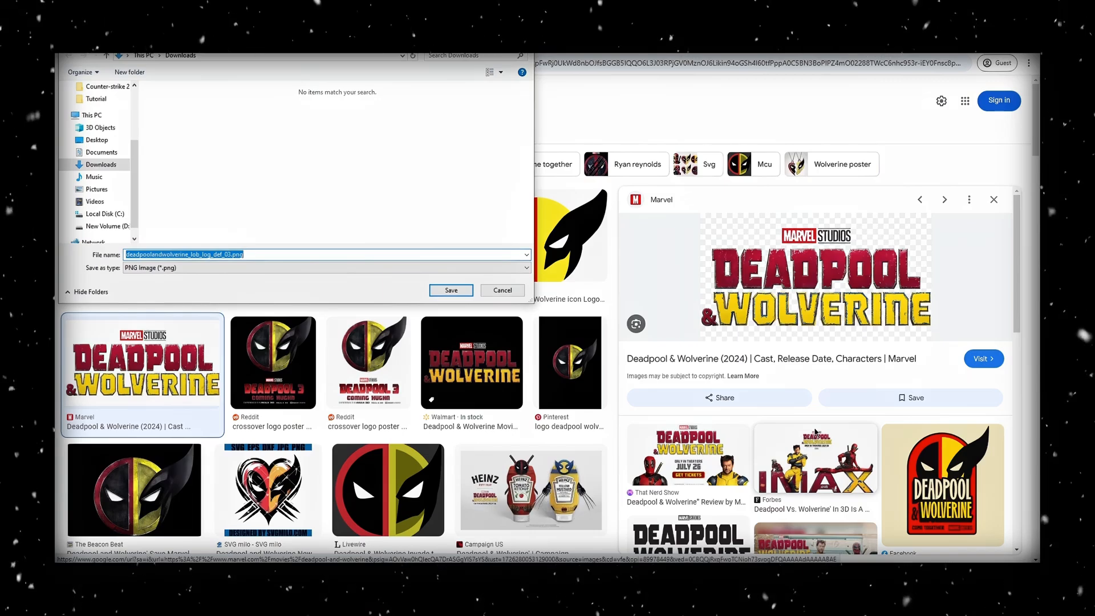
pyautogui.click(449, 290)
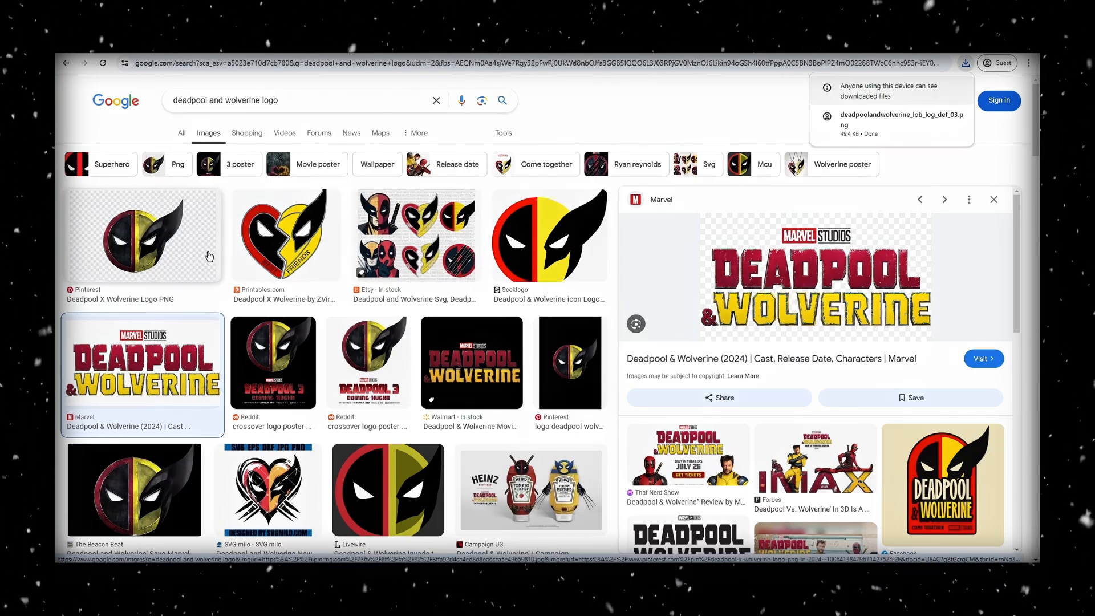
pyautogui.rightClick(803, 314)
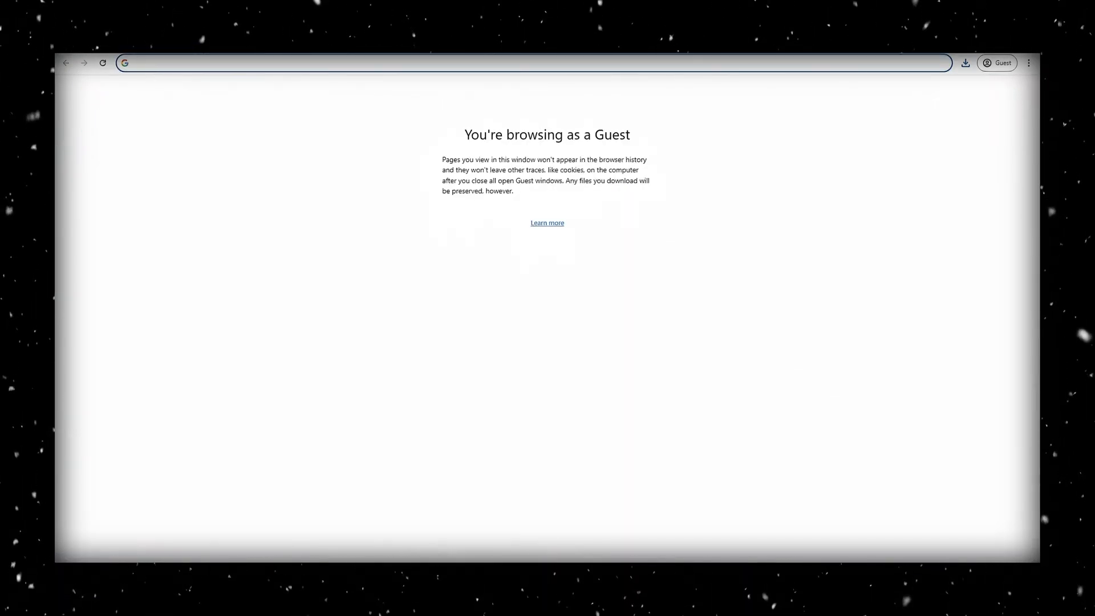
# Step: Find remove.bg, upload the title PNG and download the transparent cutout
pyautogui.write('image backgro')
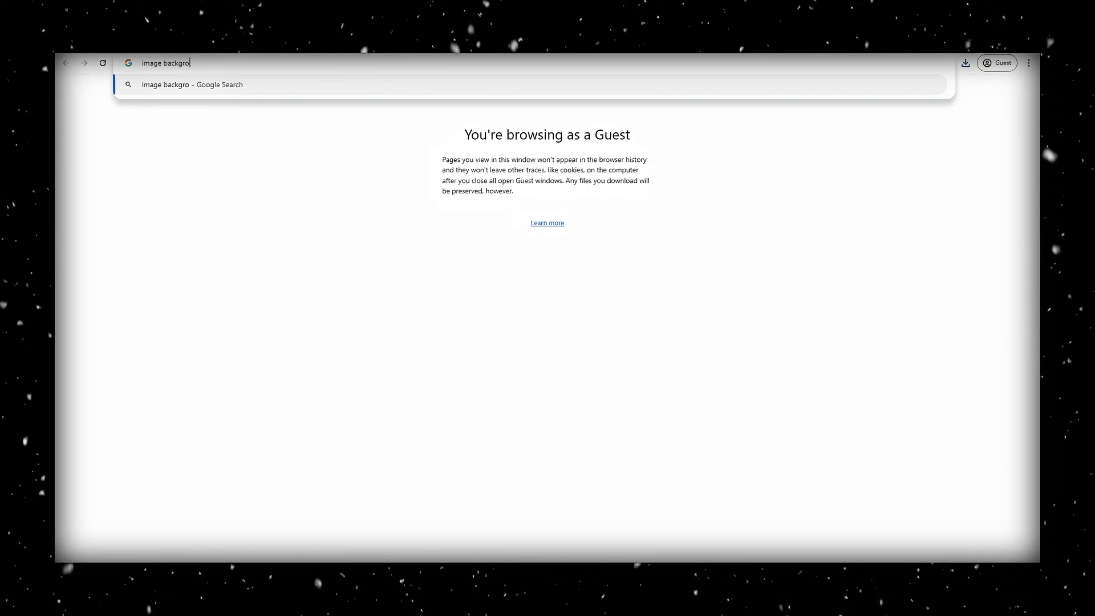
pyautogui.press('Enter')
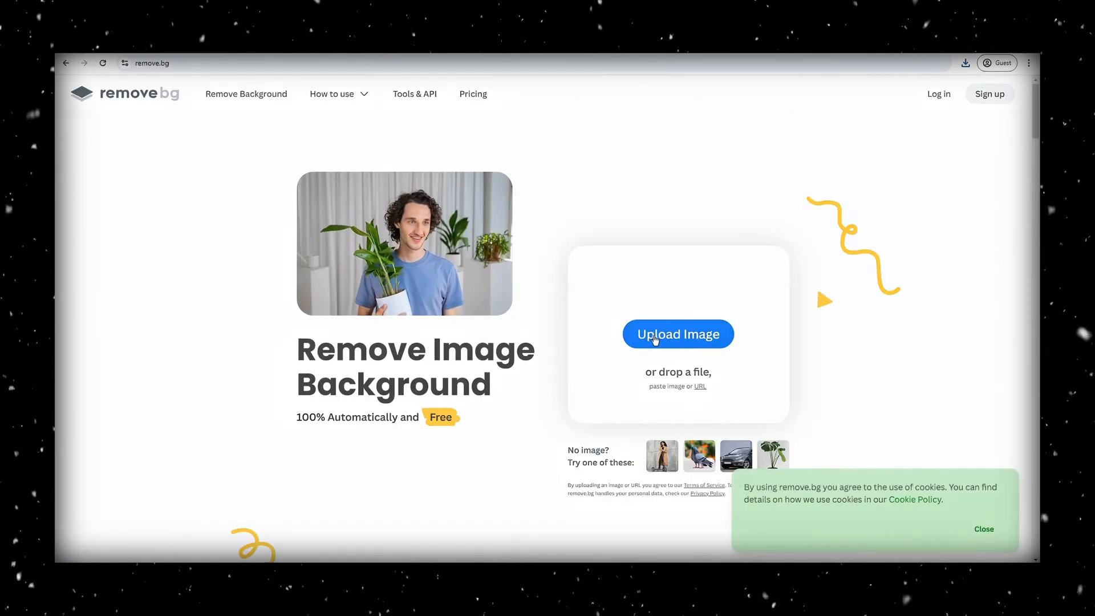
pyautogui.click(677, 334)
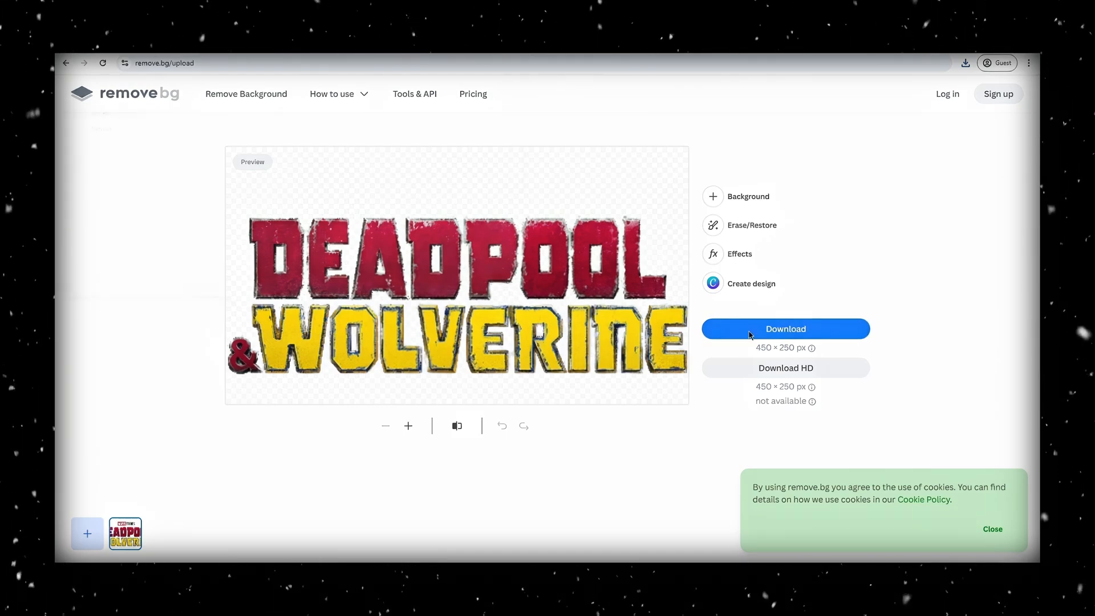
pyautogui.click(785, 329)
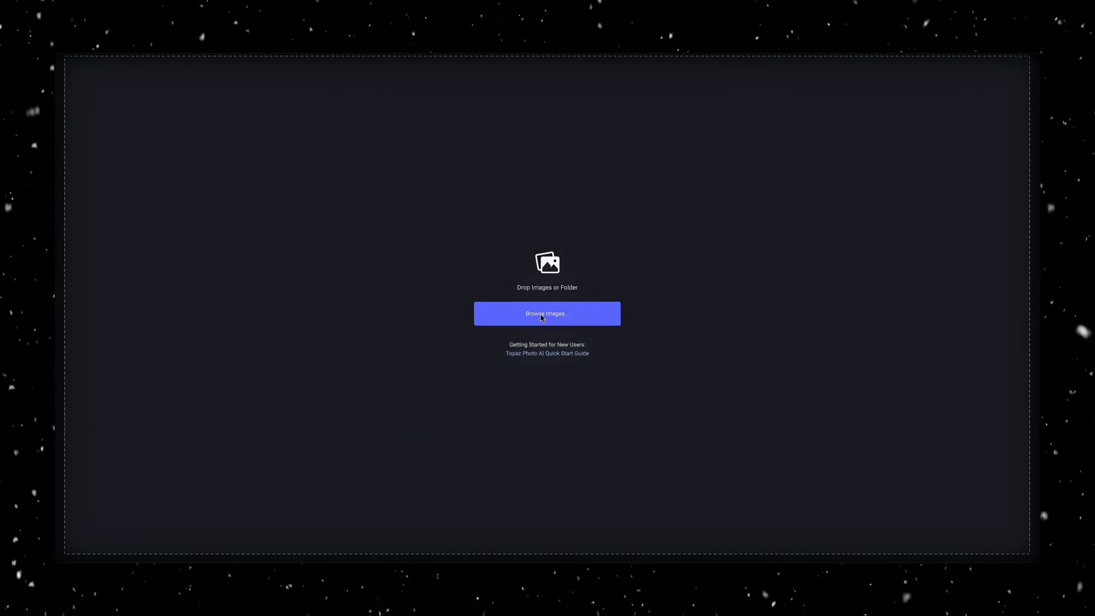
# Step: Load the title and round icon into Topaz Photo AI and save both upscaled 4x
pyautogui.click(547, 313)
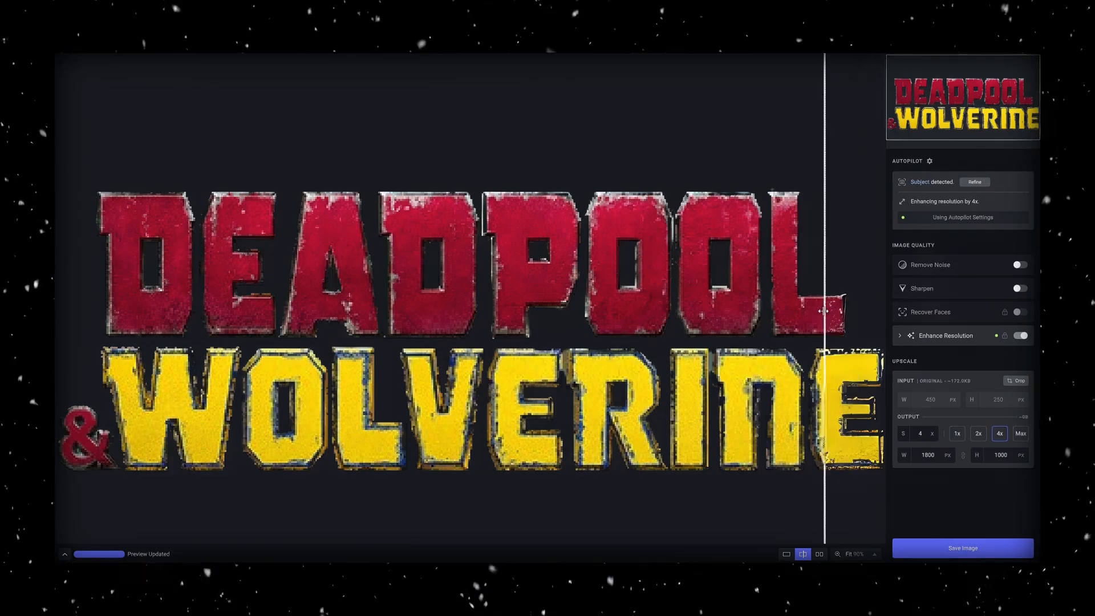
pyautogui.moveTo(831, 306); pyautogui.dragTo(96, 329)
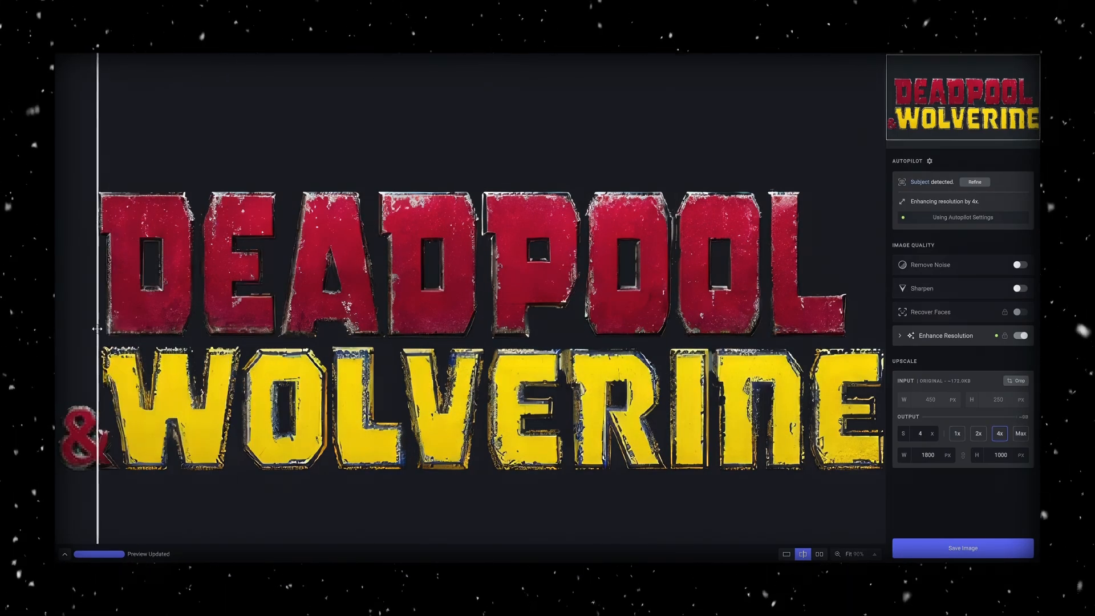
pyautogui.click(962, 548)
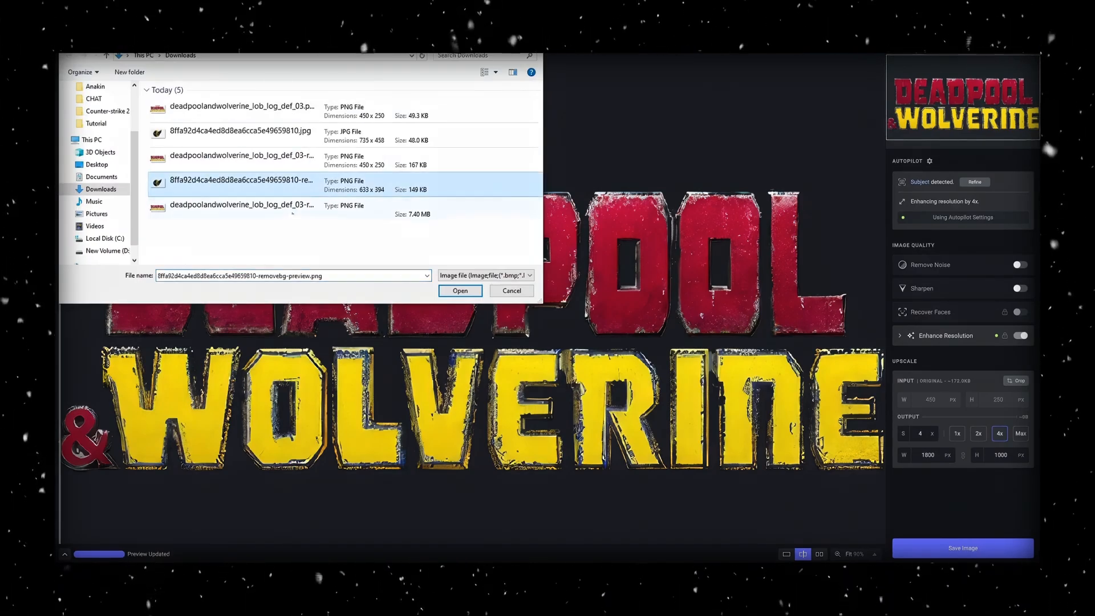
pyautogui.click(459, 291)
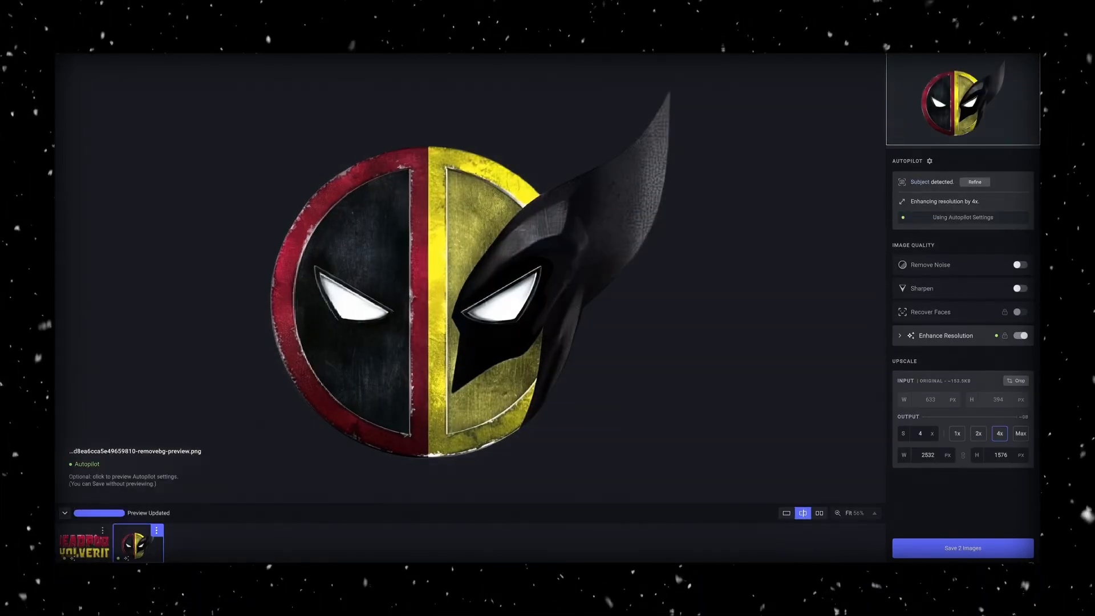
pyautogui.click(962, 547)
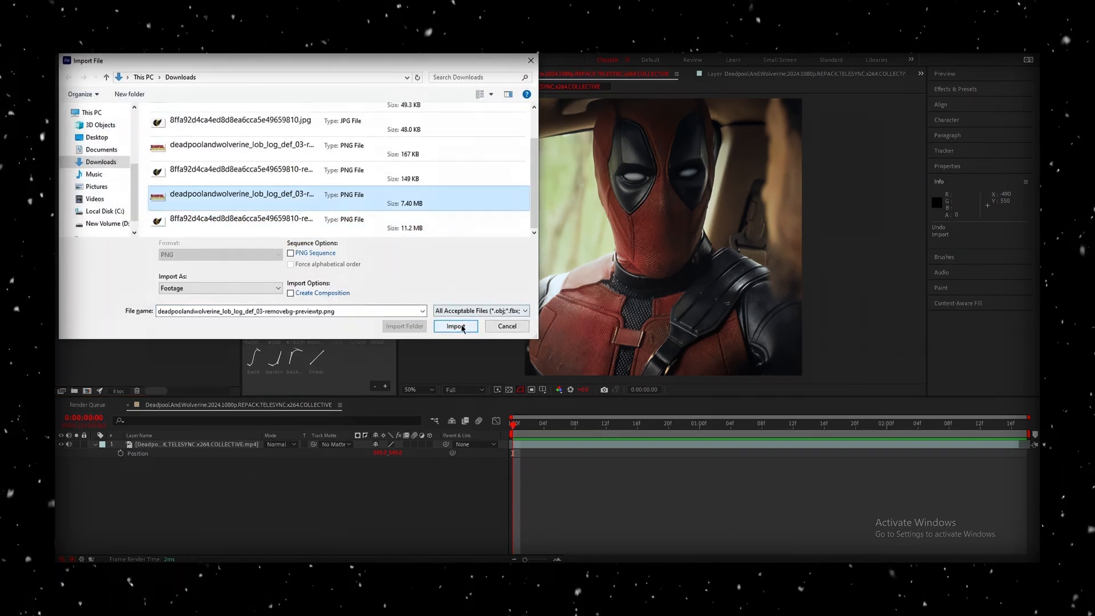
# Step: Import the upscaled title PNG above the footage and scale it down to fit the frame
pyautogui.click(457, 326)
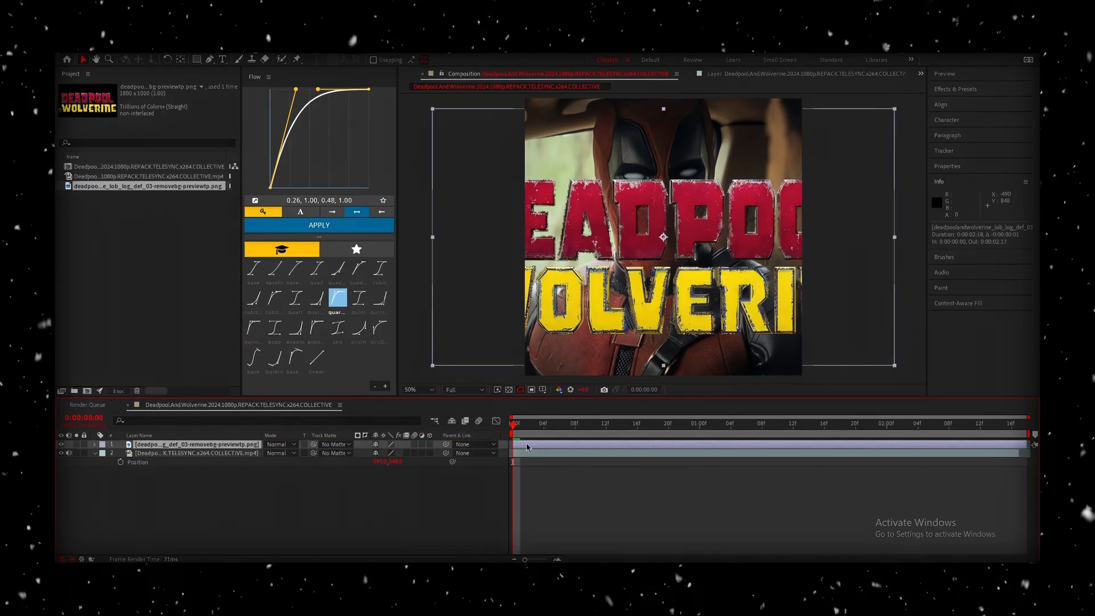
pyautogui.press('s')
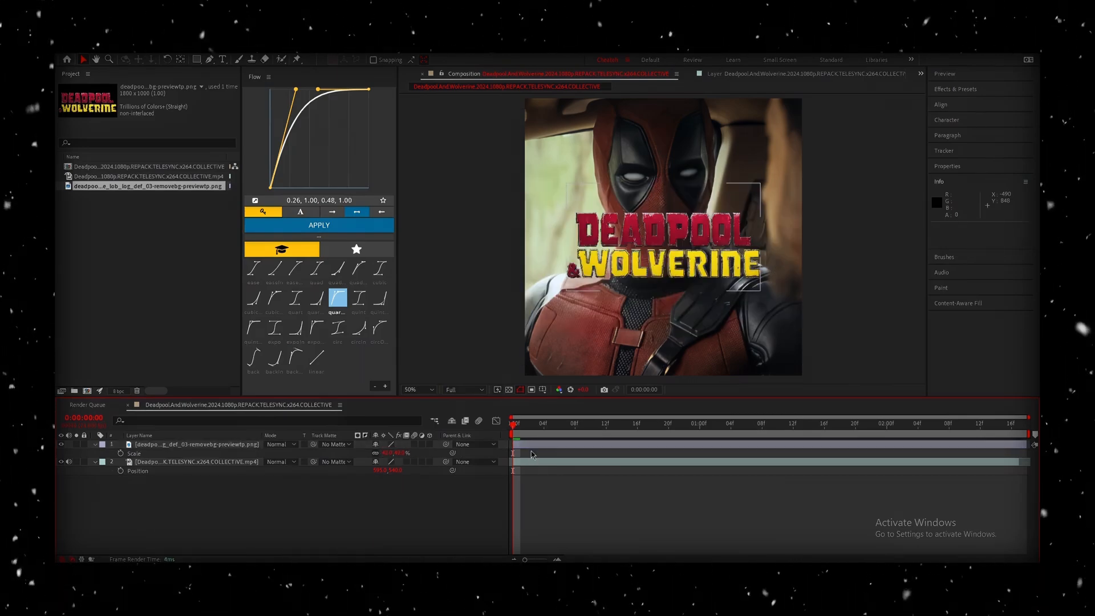
pyautogui.click(195, 444)
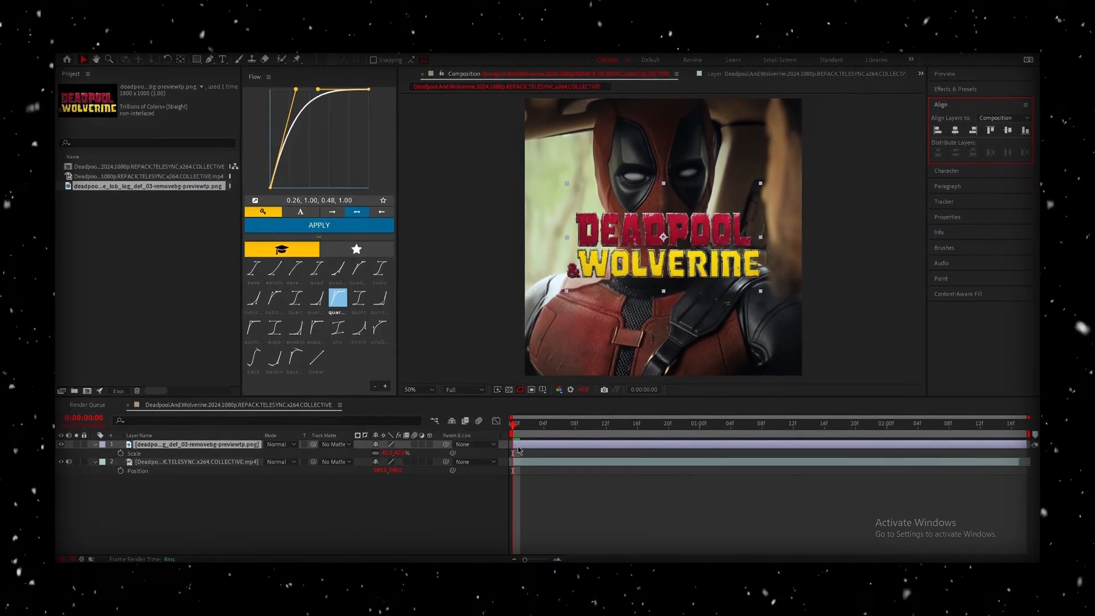
# Step: Pre-compose the title layer, moving all attributes into the new composition
pyautogui.rightClick(516, 444)
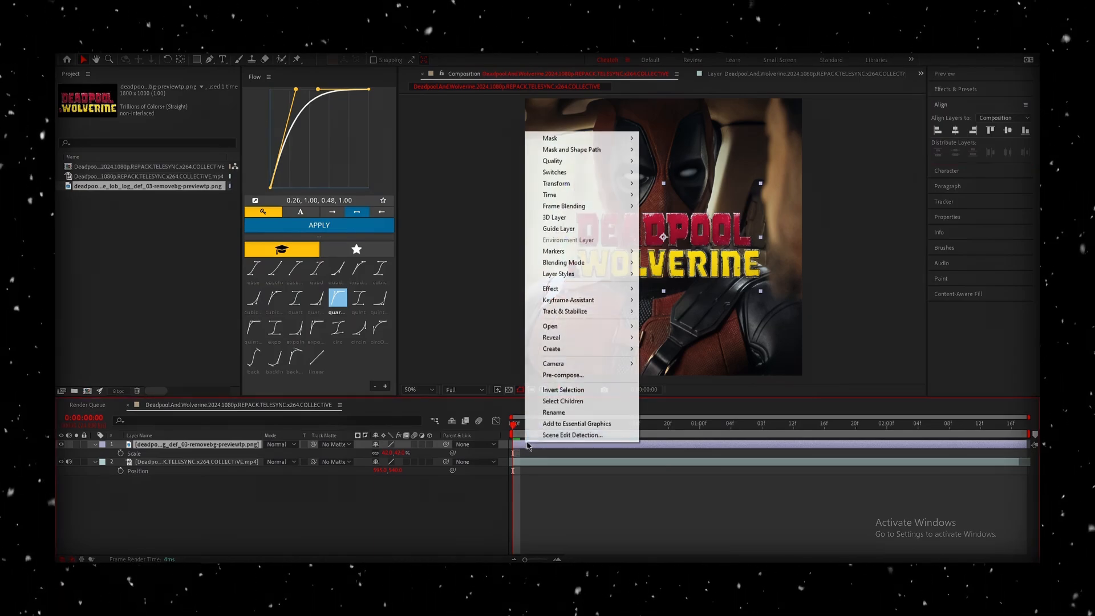
pyautogui.click(562, 375)
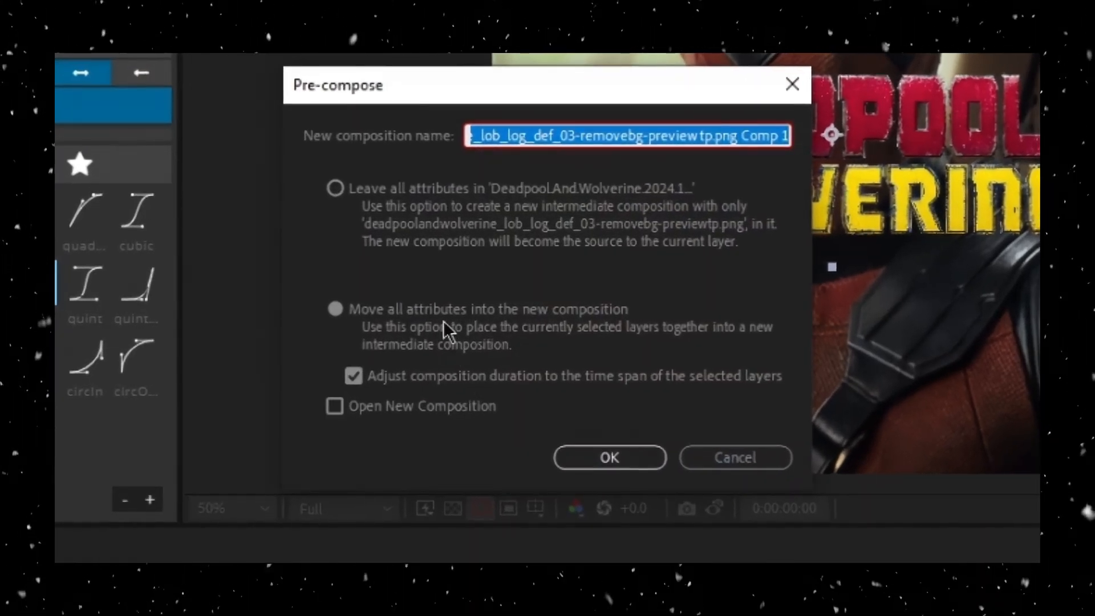
pyautogui.click(334, 309)
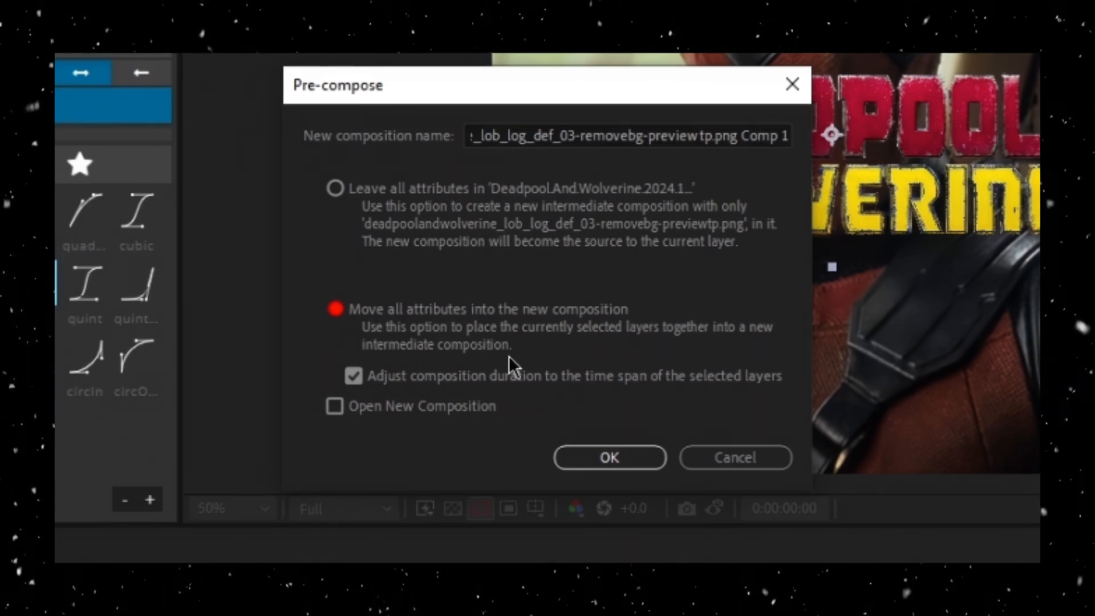
pyautogui.moveTo(597, 443)
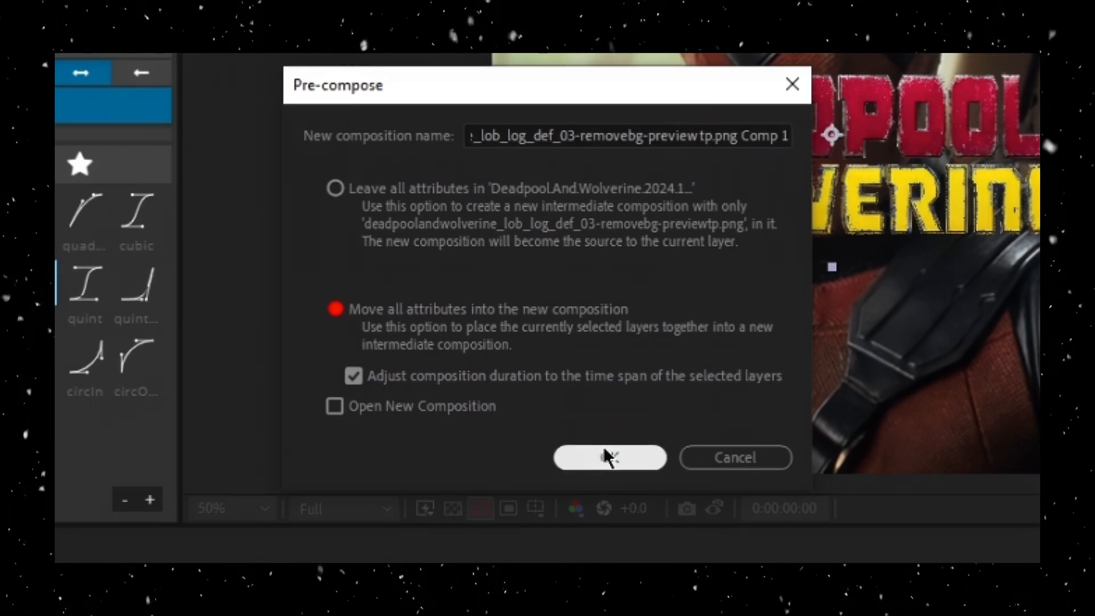
pyautogui.click(608, 457)
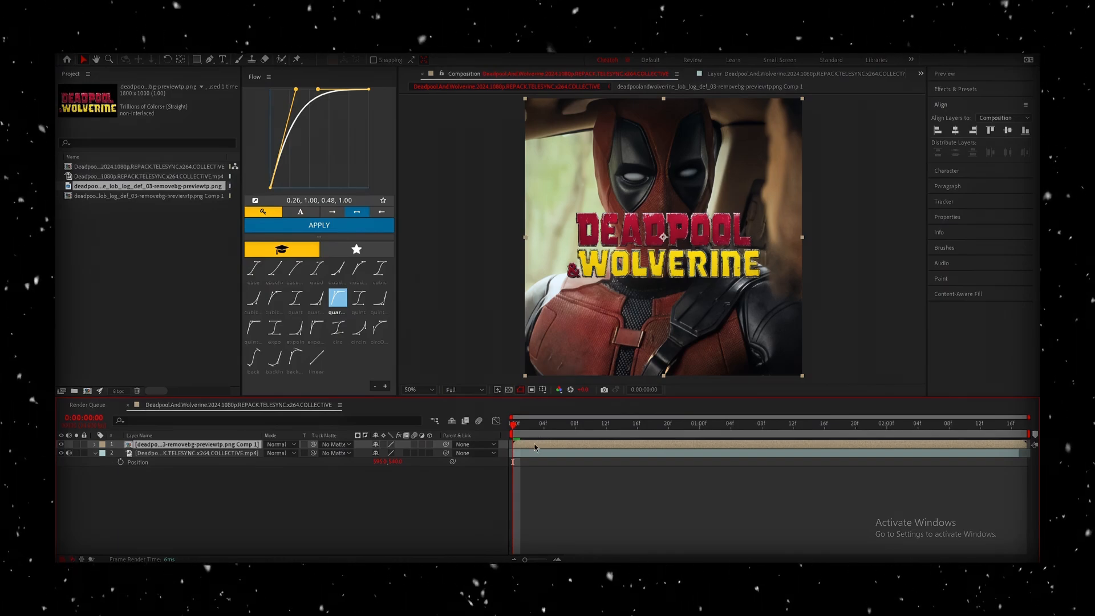
# Step: Duplicate the logo precomp as Text Logo and Text Texture, then auto-trace the logo into masks
pyautogui.press('ctrl+d')
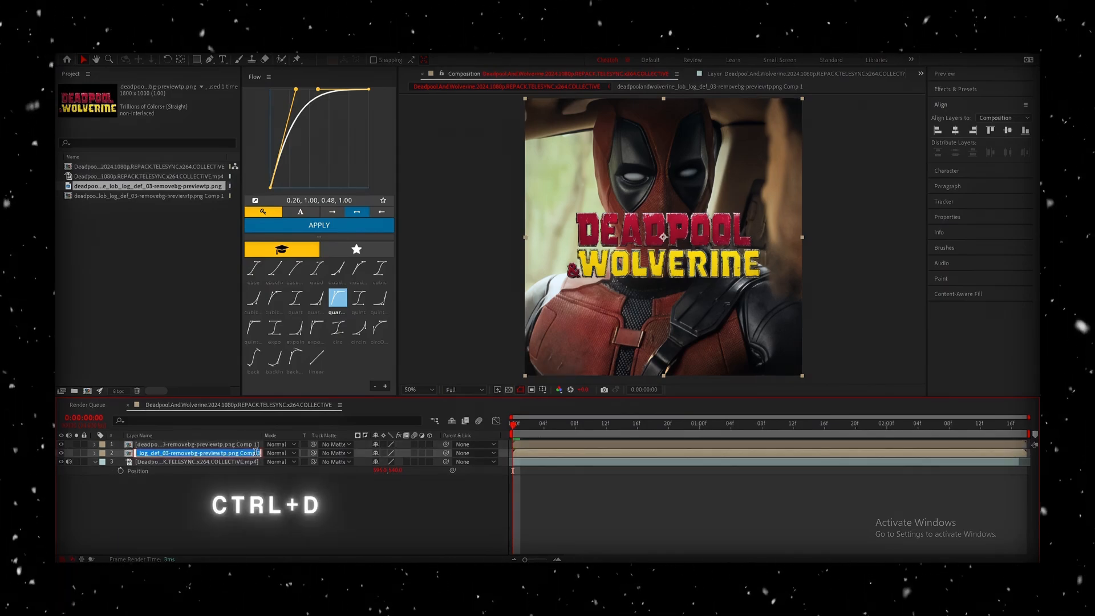
pyautogui.write('Text Logo')
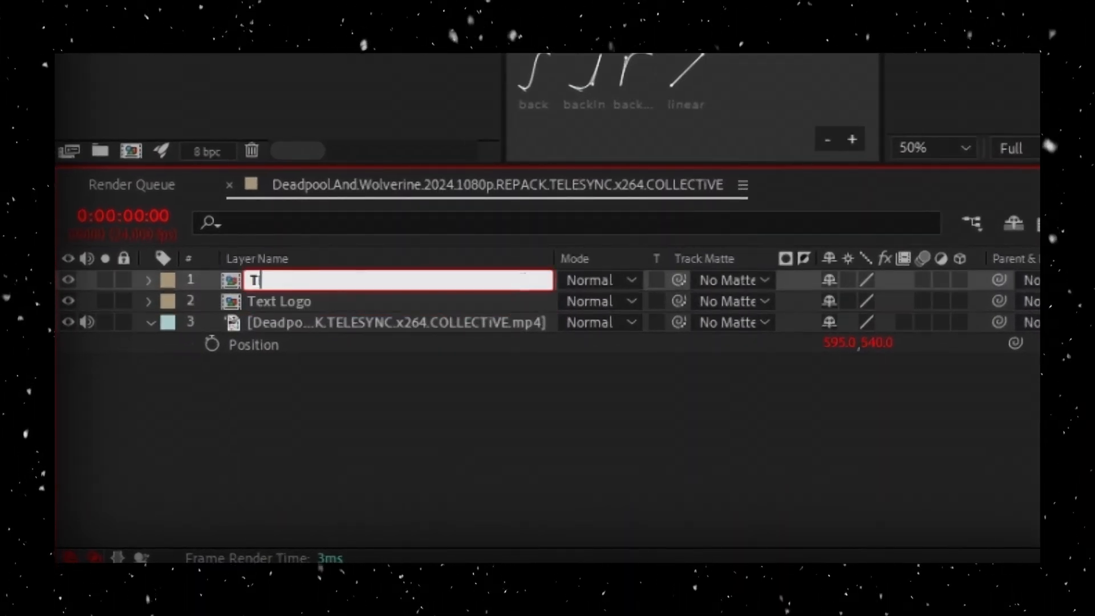
pyautogui.write('ext Texture')
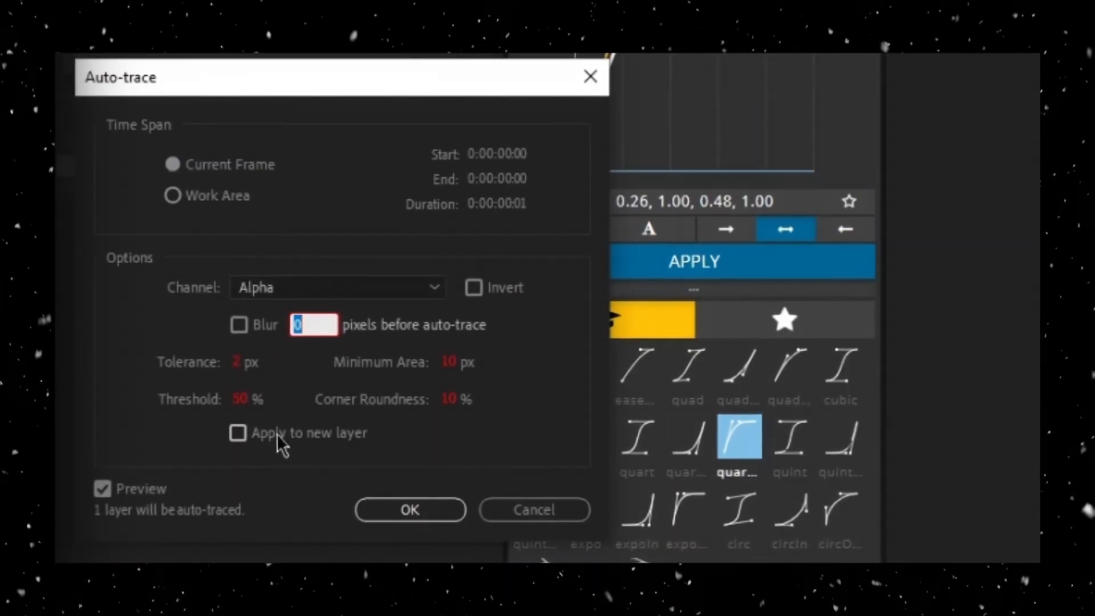
pyautogui.click(410, 510)
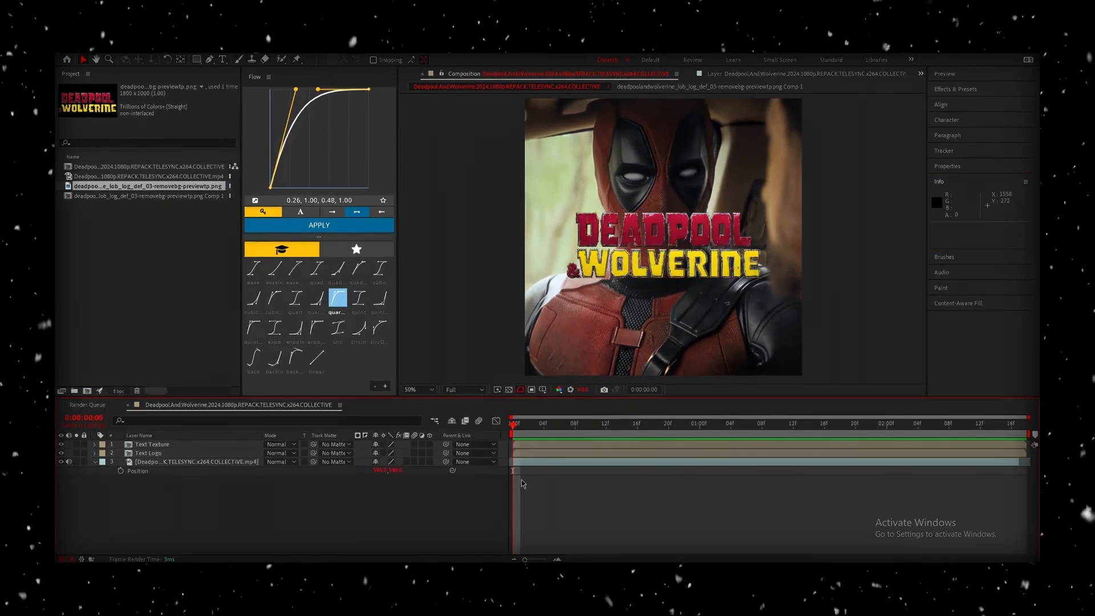
# Step: Add a composition-sized black solid at the top of the stack for the Element effect
pyautogui.rightClick(520, 481)
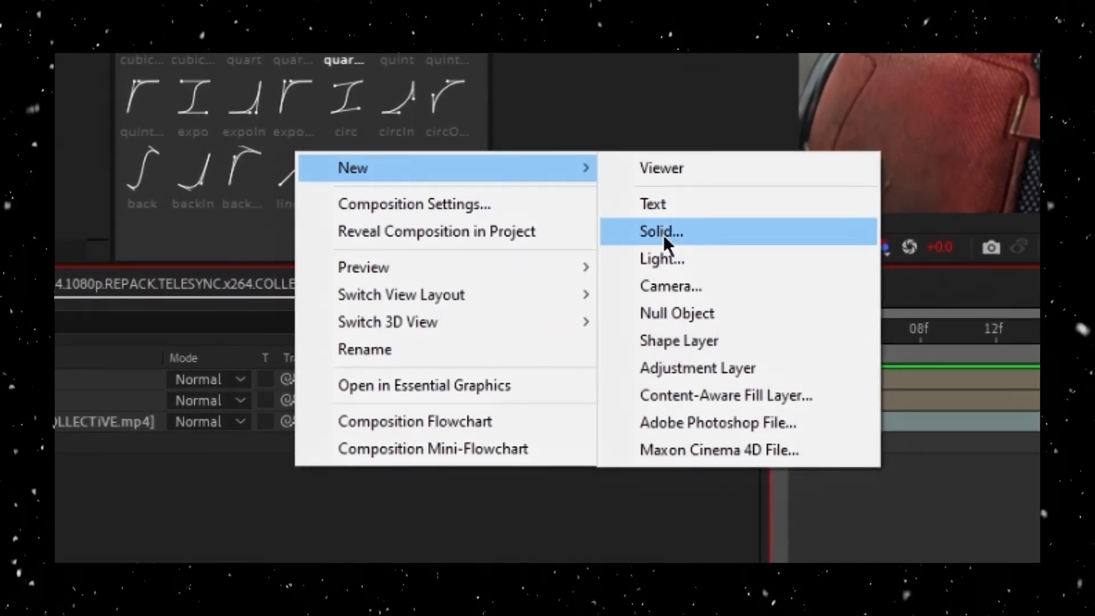
pyautogui.click(660, 231)
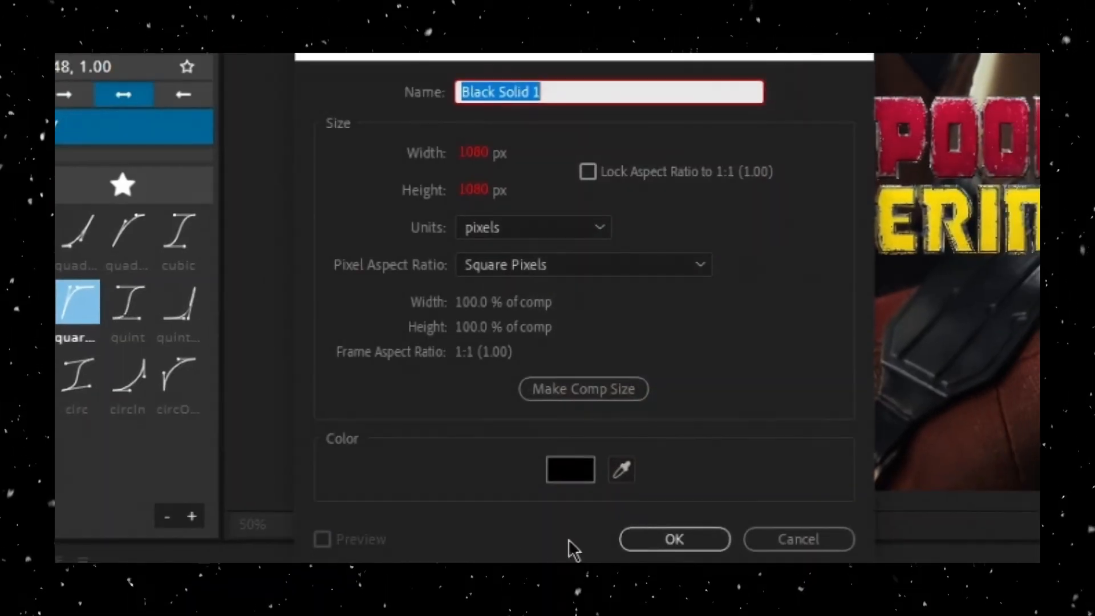
pyautogui.click(673, 539)
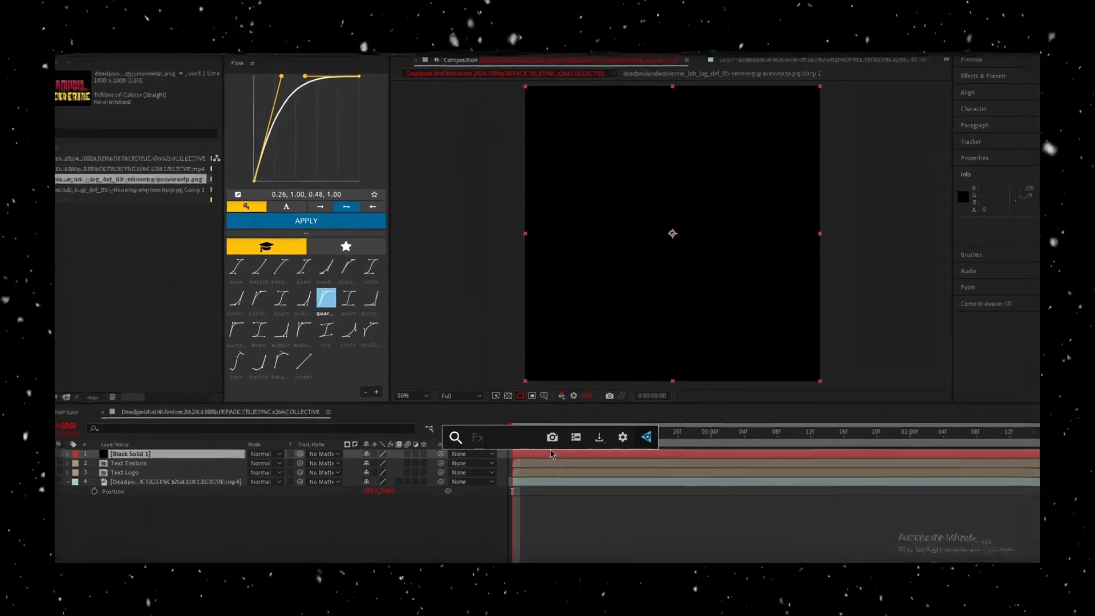
pyautogui.write('ele')
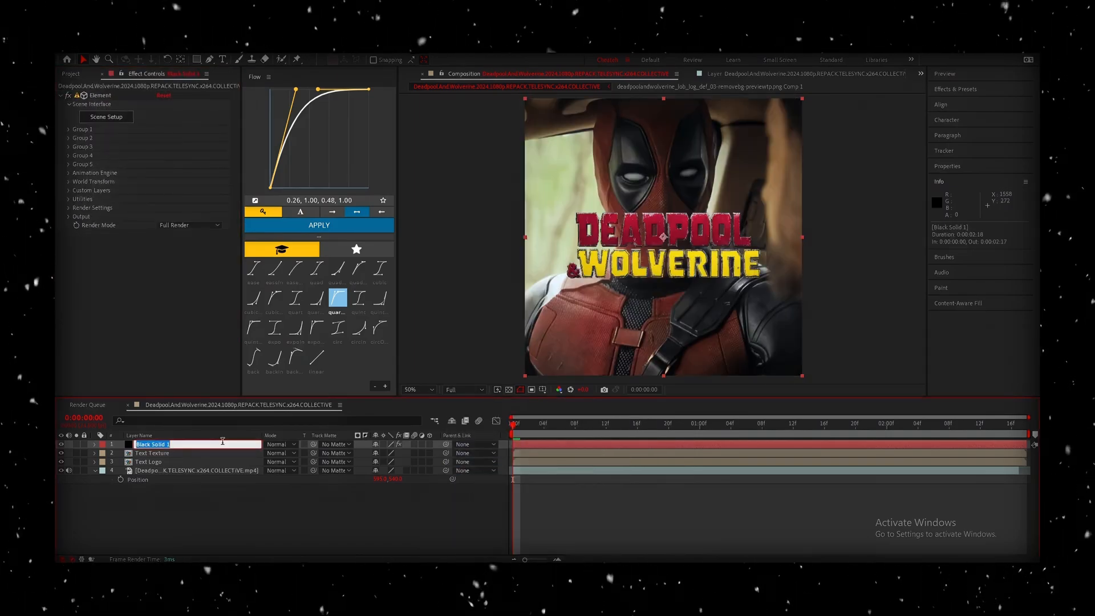
# Step: Rename the solid Text Element and set Element's Path Layer 1 to Text Logo
pyautogui.write('Text Element')
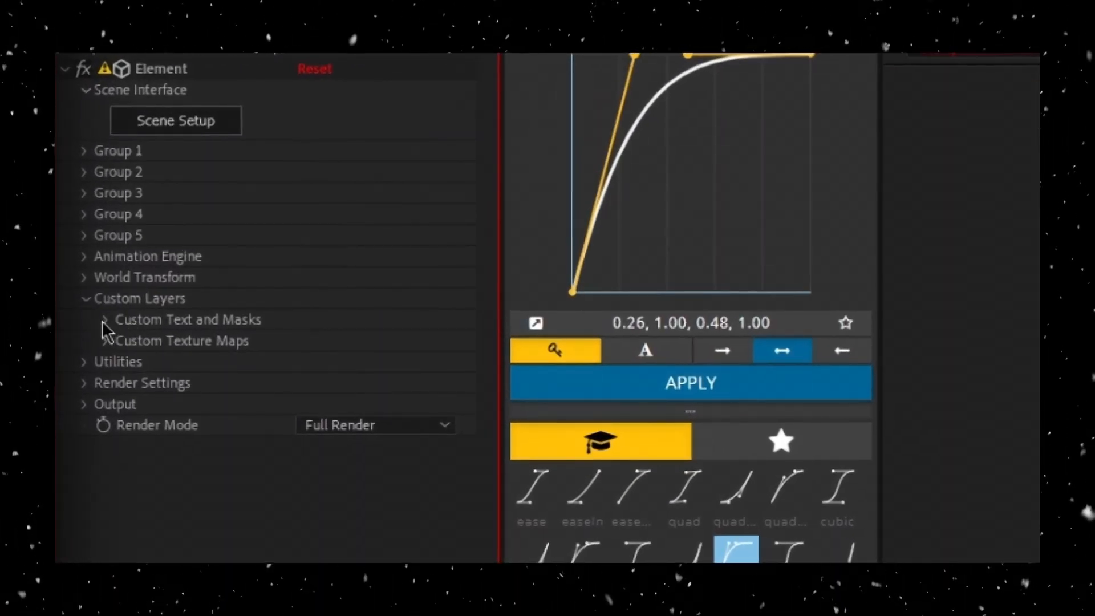
pyautogui.click(104, 319)
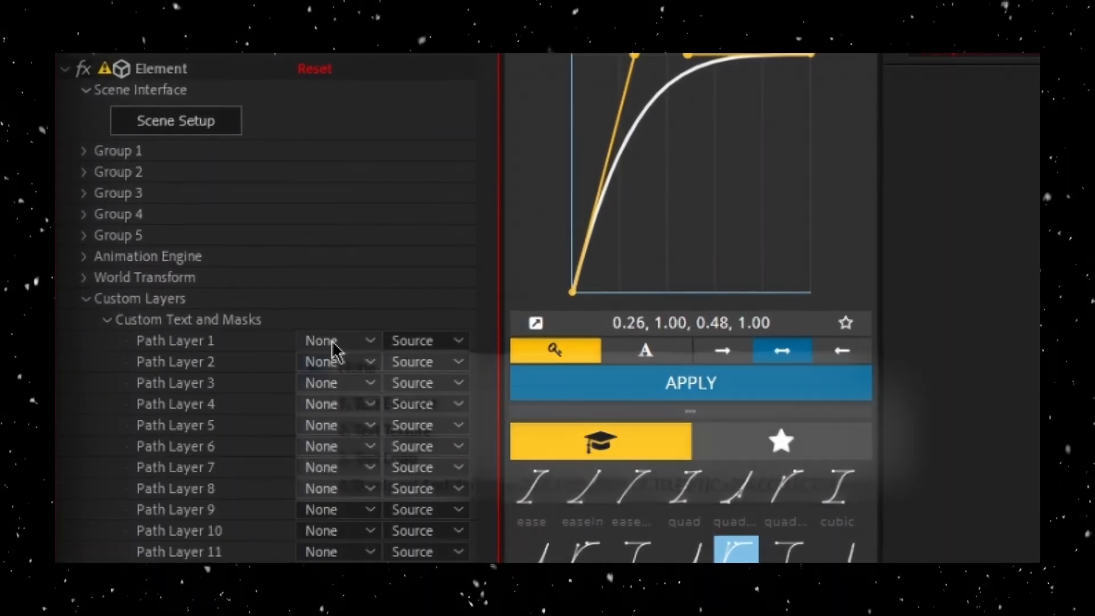
pyautogui.click(337, 340)
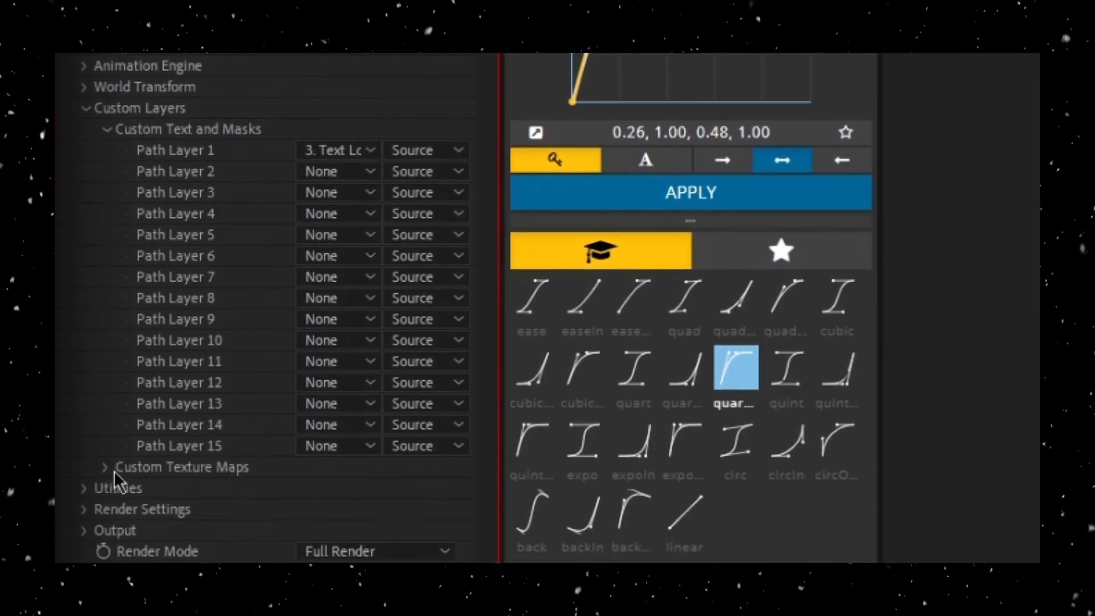
pyautogui.click(339, 170)
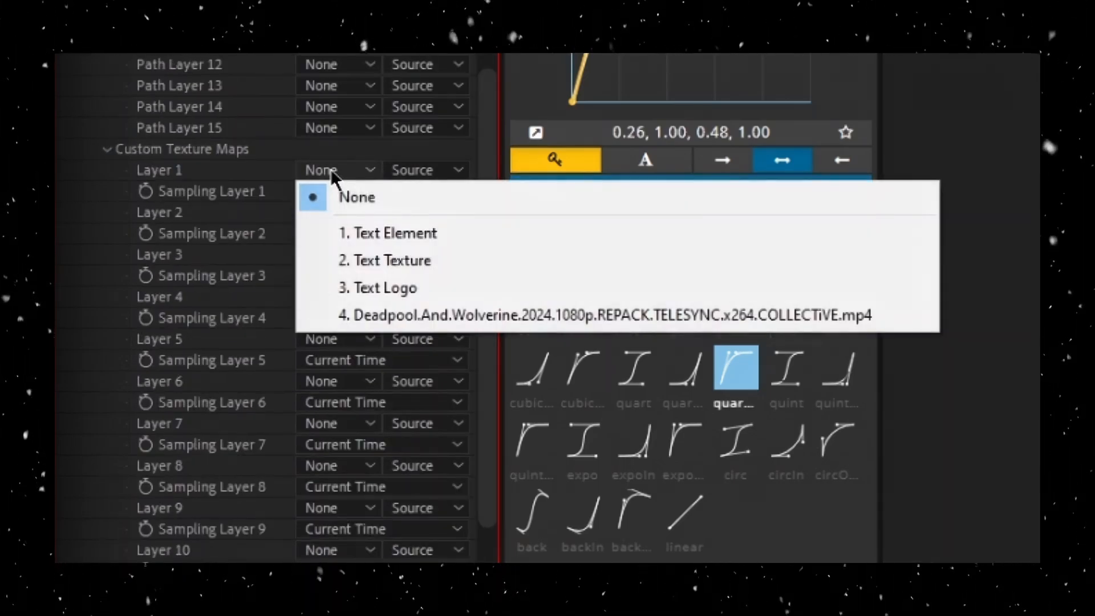
pyautogui.click(391, 260)
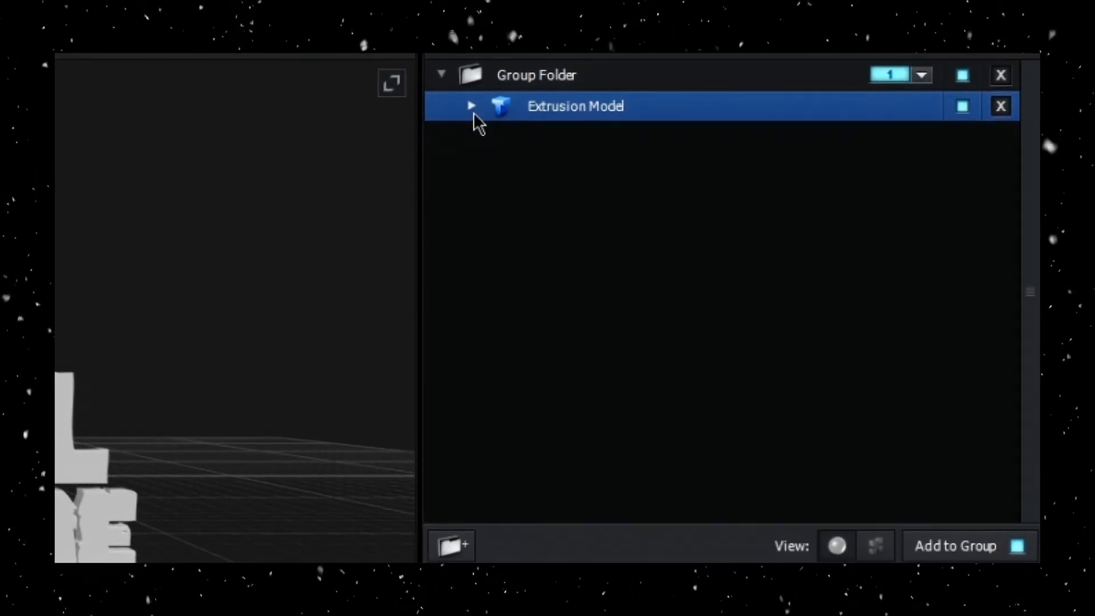
# Step: Set the extrusion's Bevel Size to 0, enable Use Layer as UV, and point Diffuse to Custom Layer 1
pyautogui.click(472, 105)
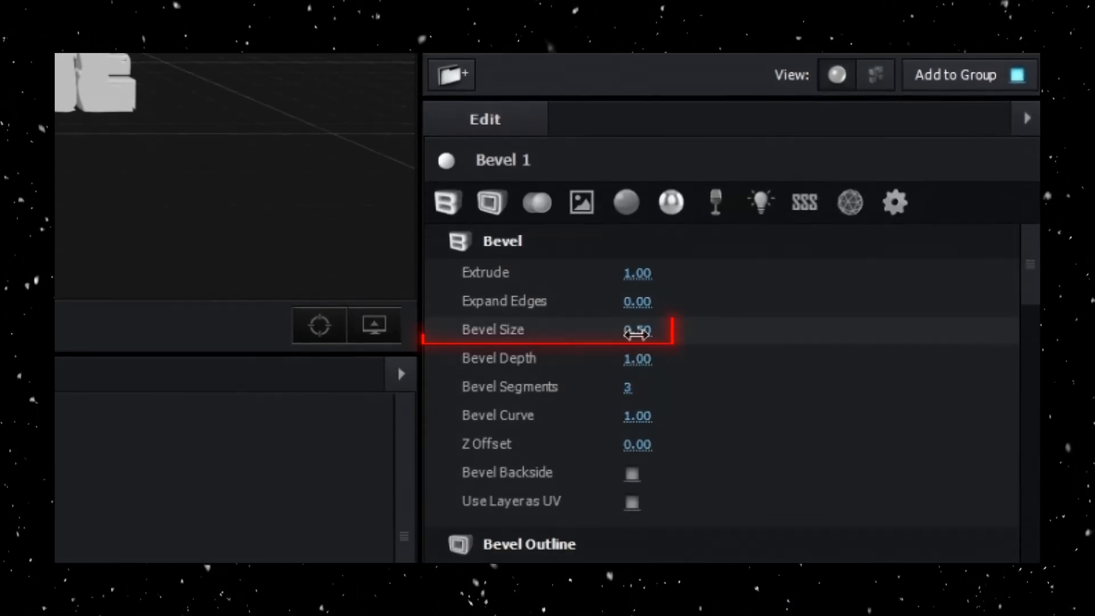
pyautogui.moveTo(637, 328); pyautogui.dragTo(478, 329)
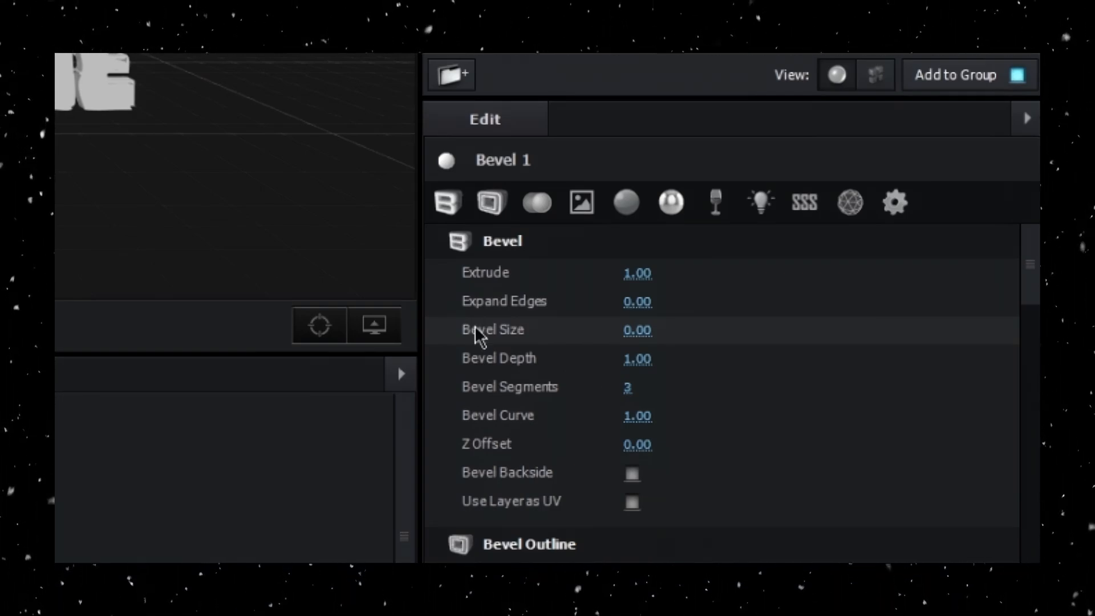
pyautogui.click(631, 501)
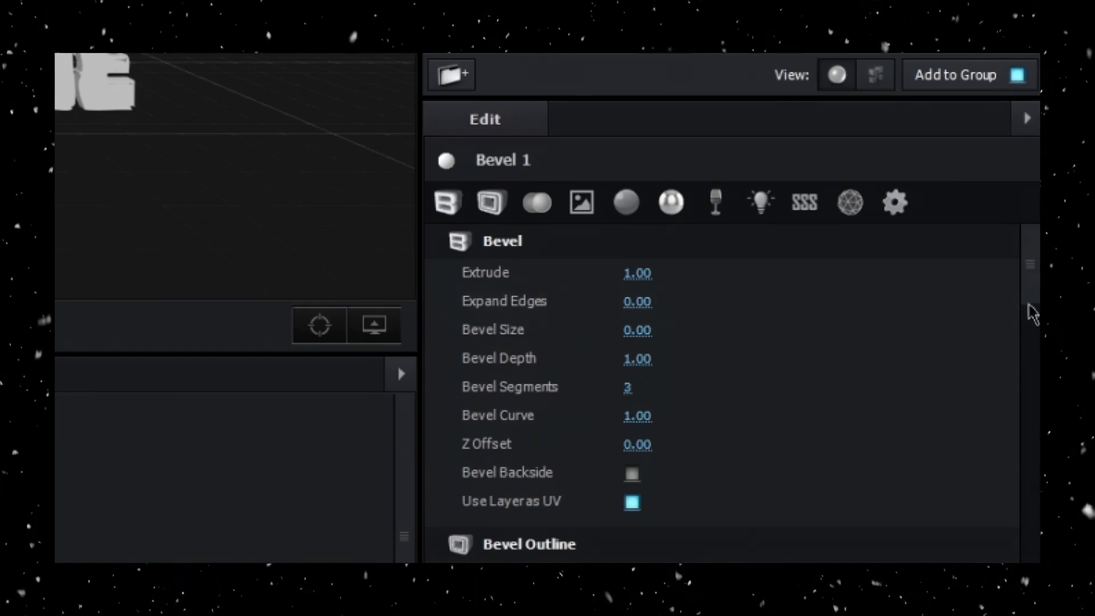
pyautogui.click(580, 202)
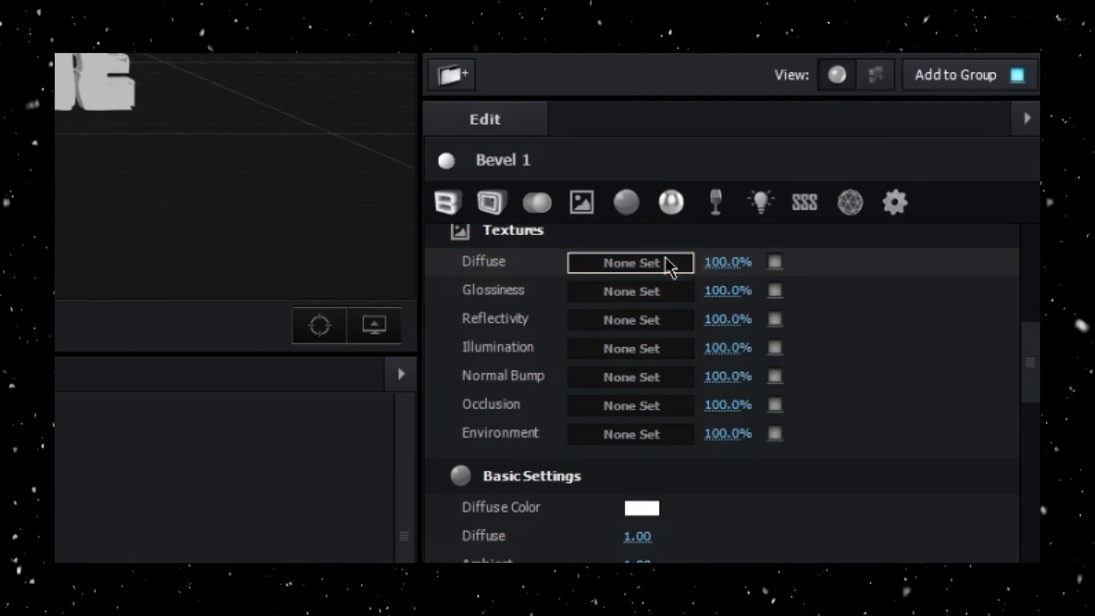
pyautogui.click(629, 263)
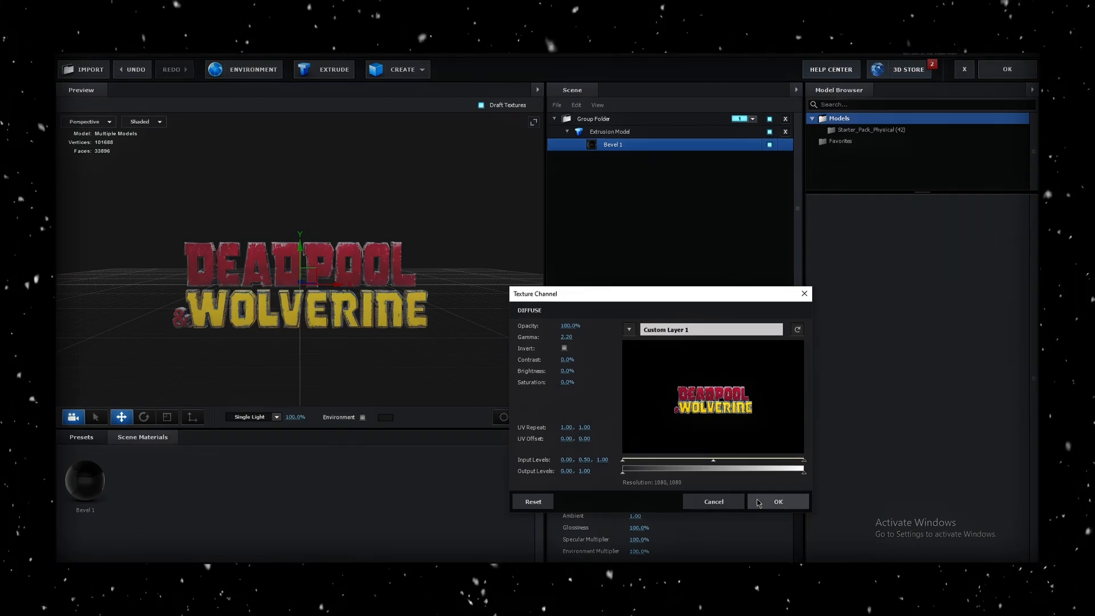
pyautogui.click(777, 502)
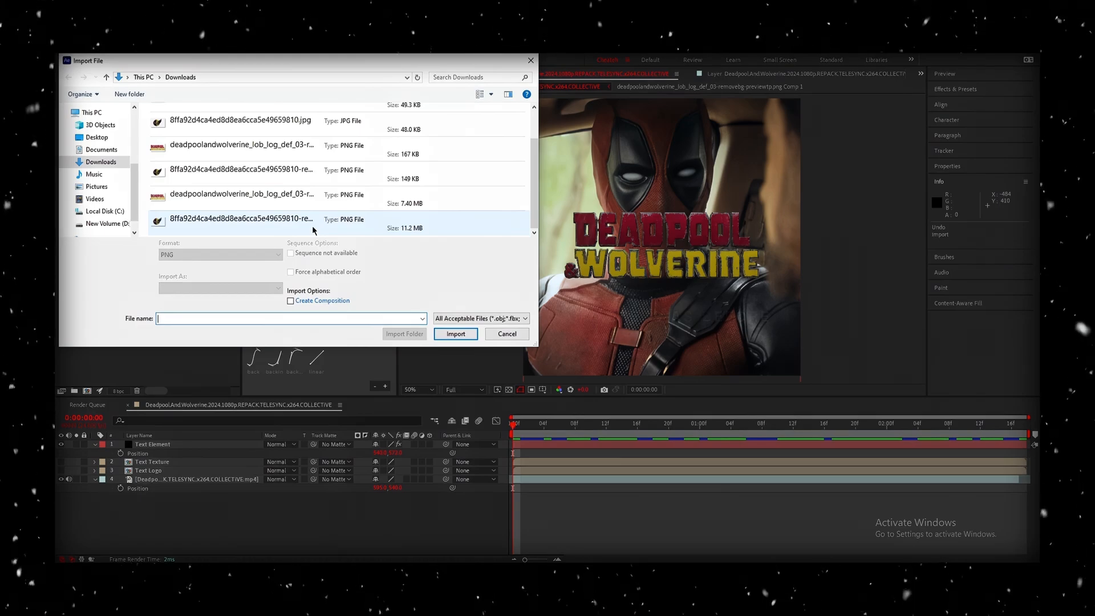
# Step: Import the icon PNG and place it over the title as Icon Texture and Icon Logo layers
pyautogui.click(455, 334)
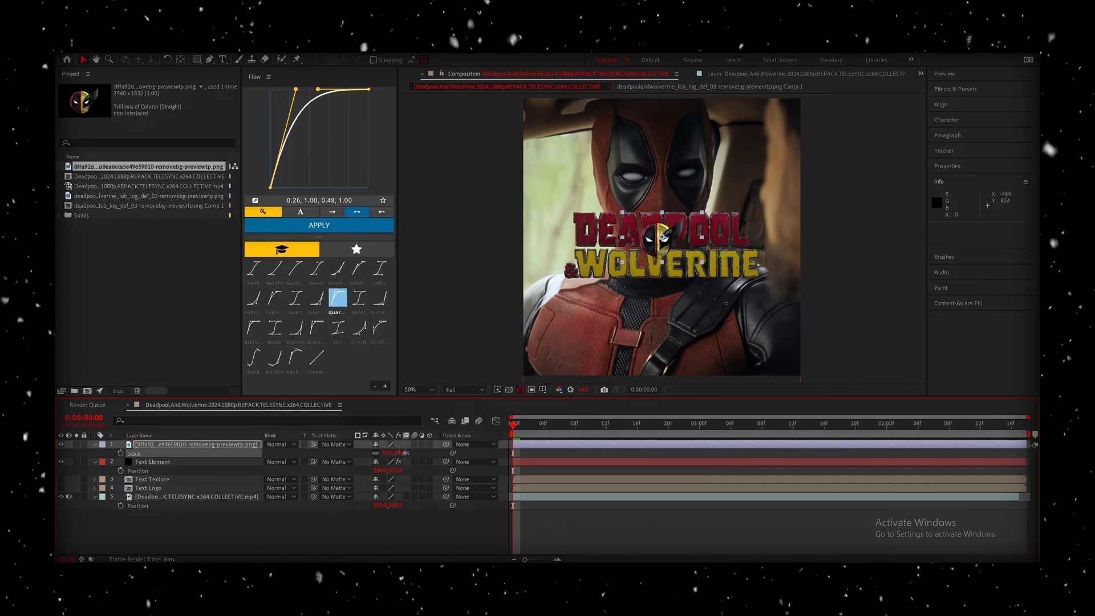
pyautogui.click(531, 390)
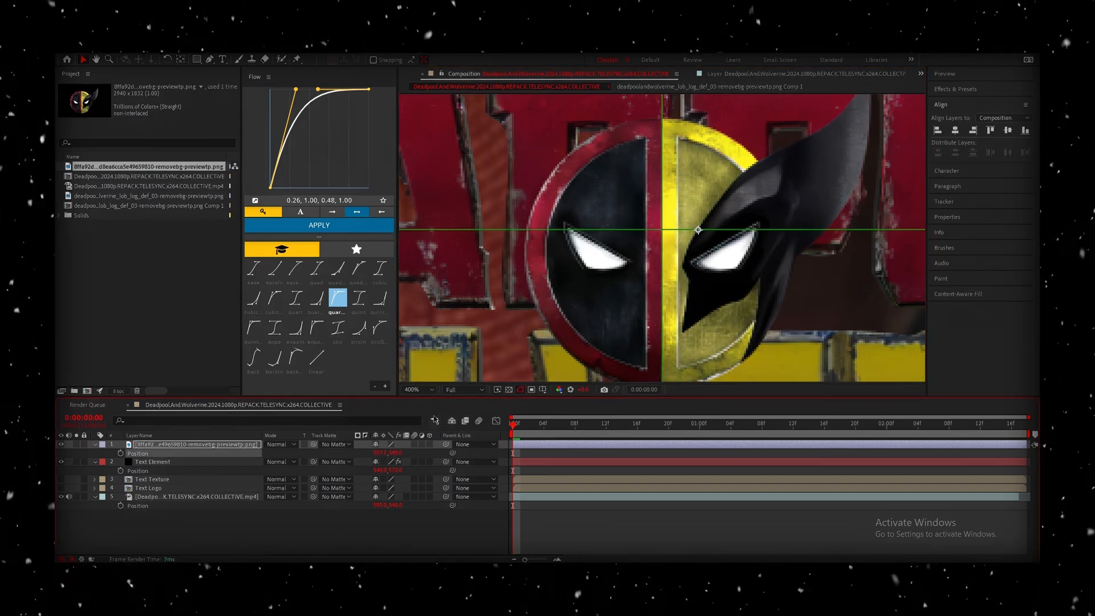
pyautogui.click(541, 389)
pyautogui.write('Icon Texture')
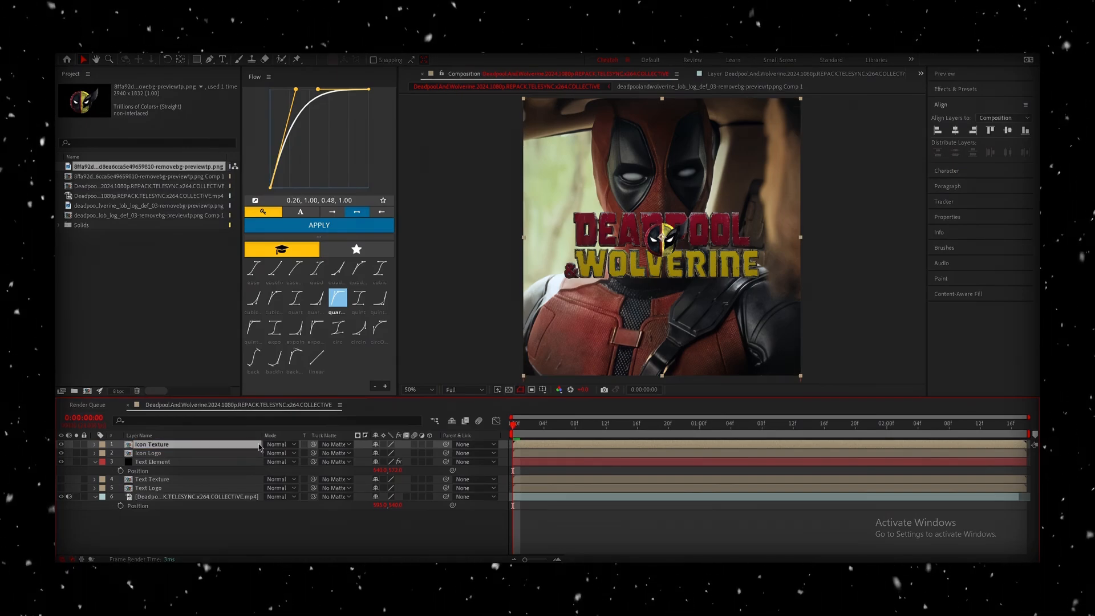
# Step: Assign Icon Texture as Custom Texture Map Layer 1 on the Icon Element effect
pyautogui.rightClick(147, 452)
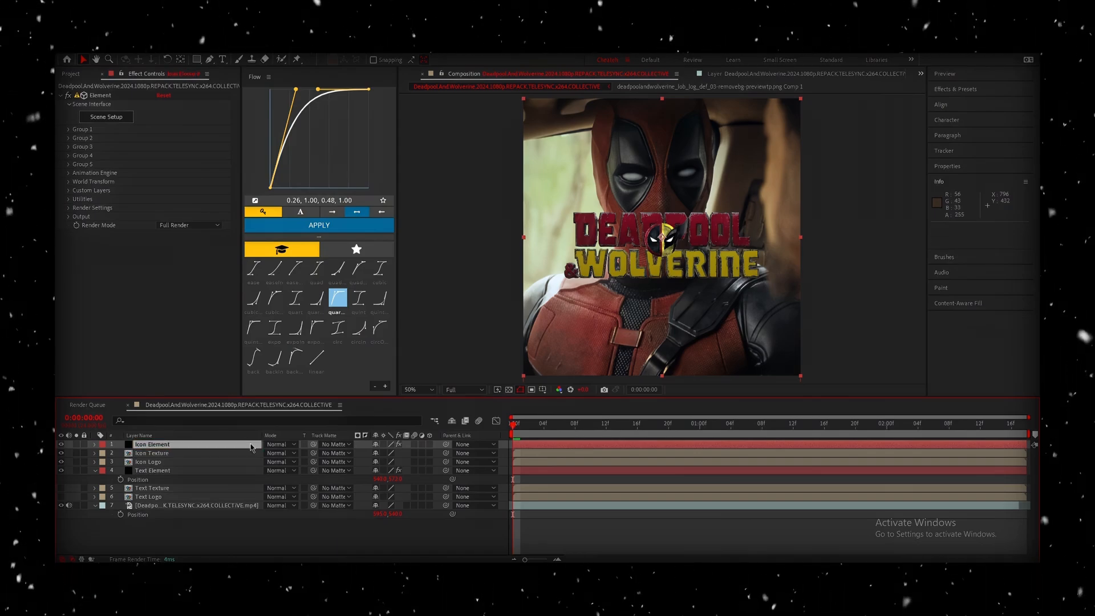
pyautogui.click(172, 208)
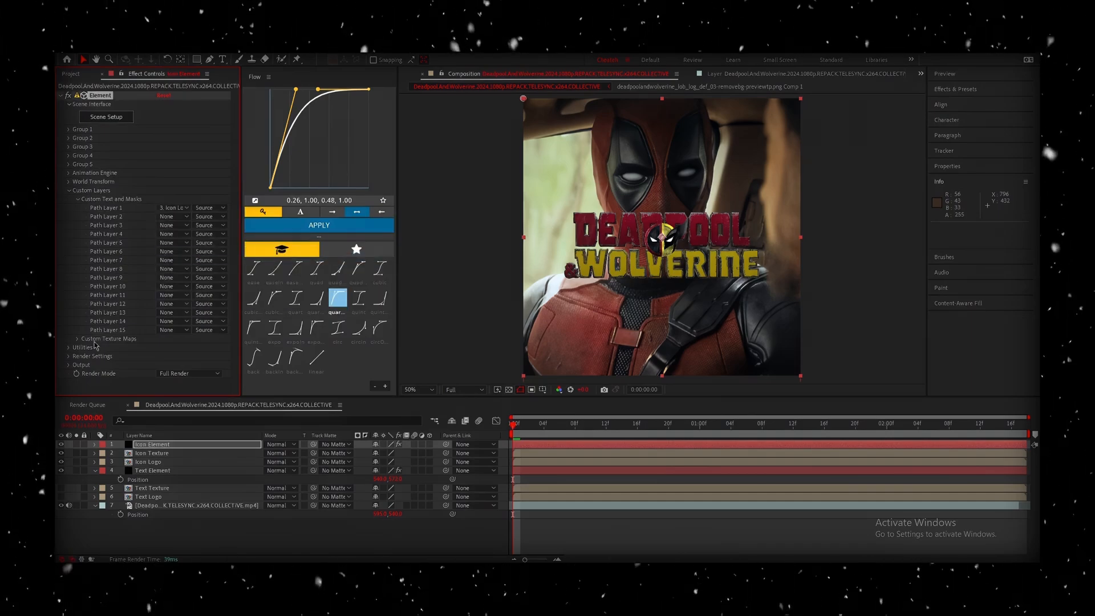
pyautogui.click(173, 215)
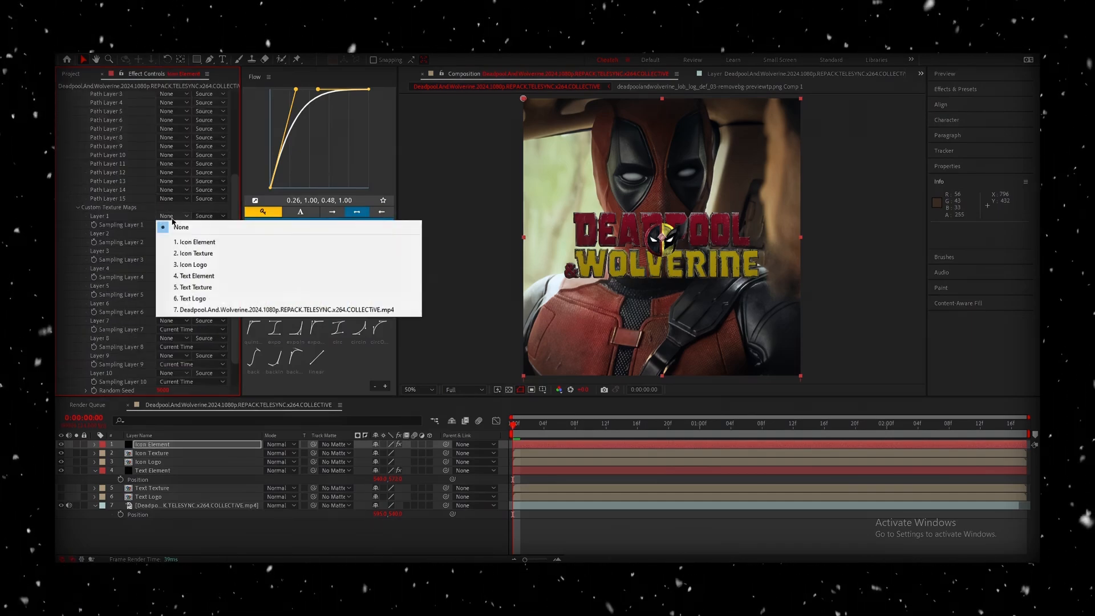
pyautogui.click(195, 253)
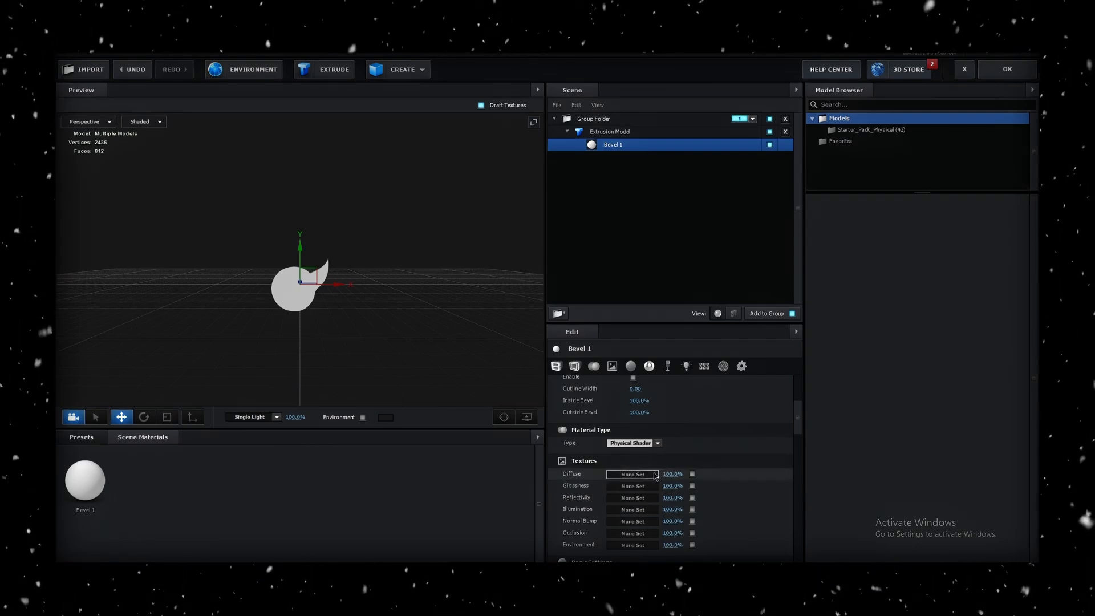
# Step: Set the Bevel 1 material's diffuse texture to Custom Layer 1 and confirm
pyautogui.click(633, 474)
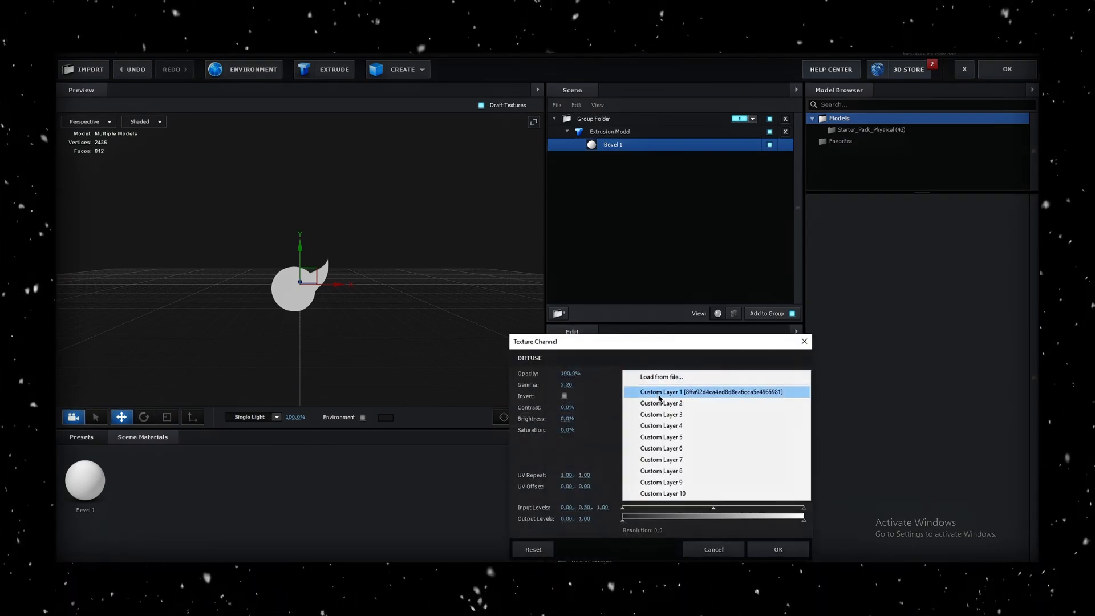
pyautogui.click(708, 391)
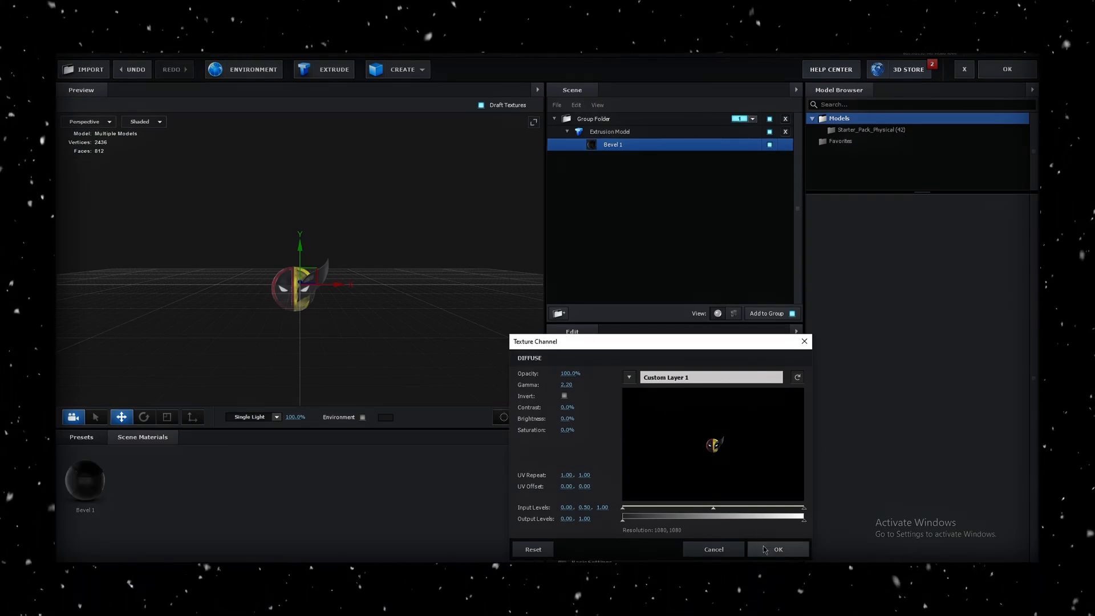
pyautogui.click(777, 548)
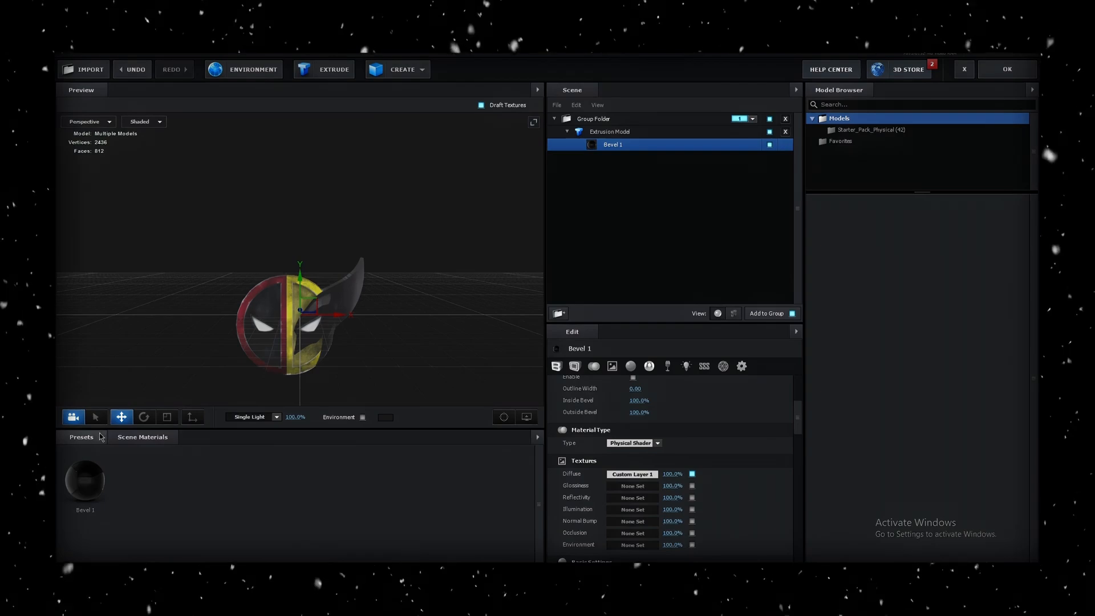
pyautogui.click(111, 473)
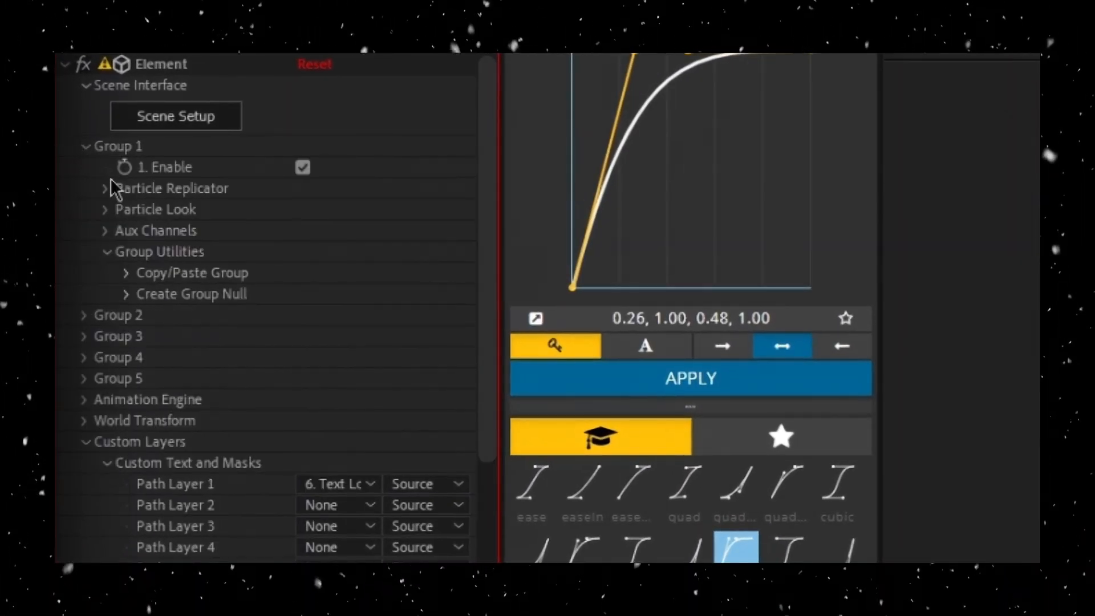
# Step: Enable Multi-Object under Particle Look to scatter and rotate the title letters
pyautogui.click(105, 209)
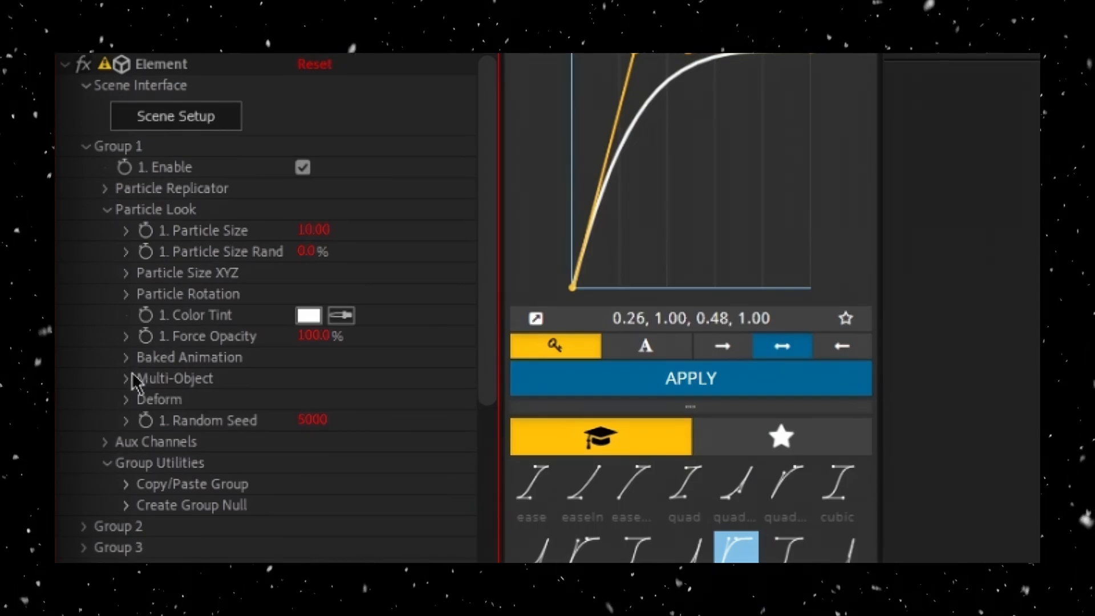
pyautogui.click(127, 377)
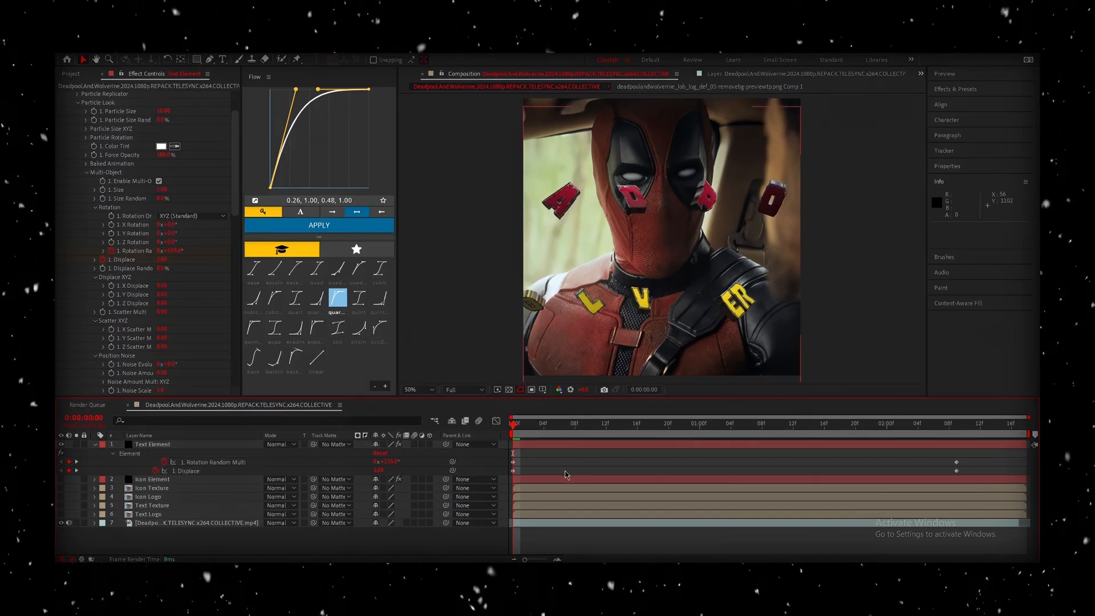
# Step: Apply Gaussian Blur to Text Element and keyframe Blurriness and Opacity
pyautogui.click(152, 444)
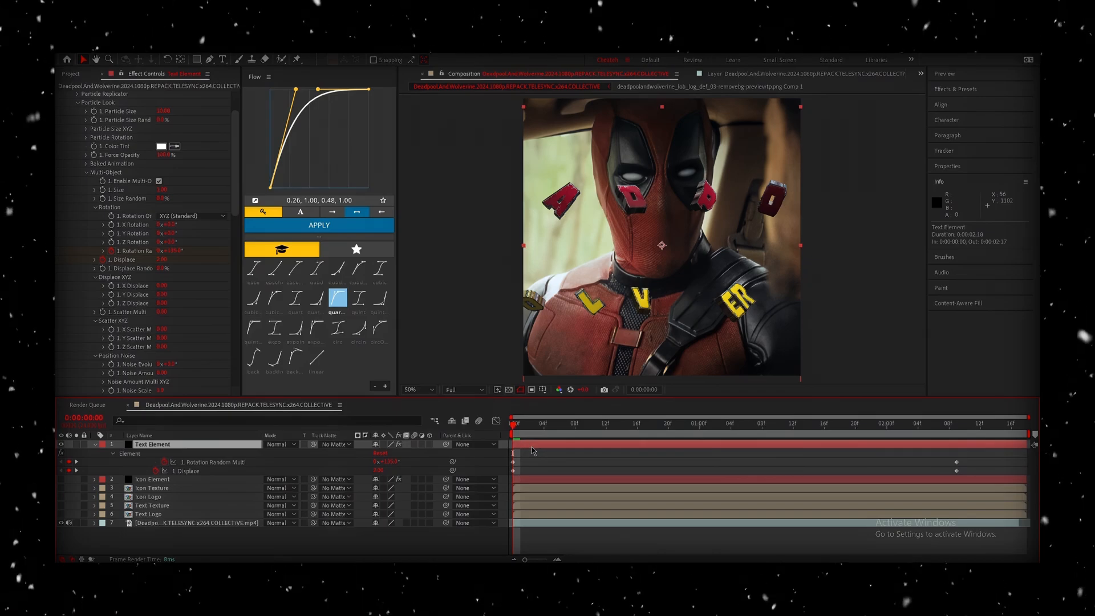
pyautogui.write('ga')
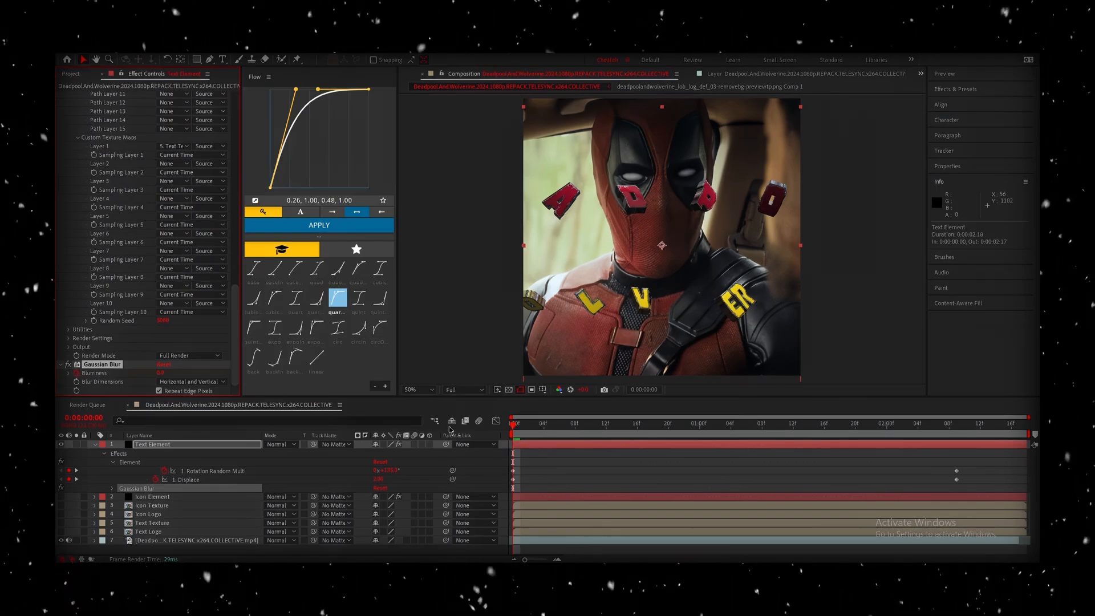
pyautogui.click(95, 444)
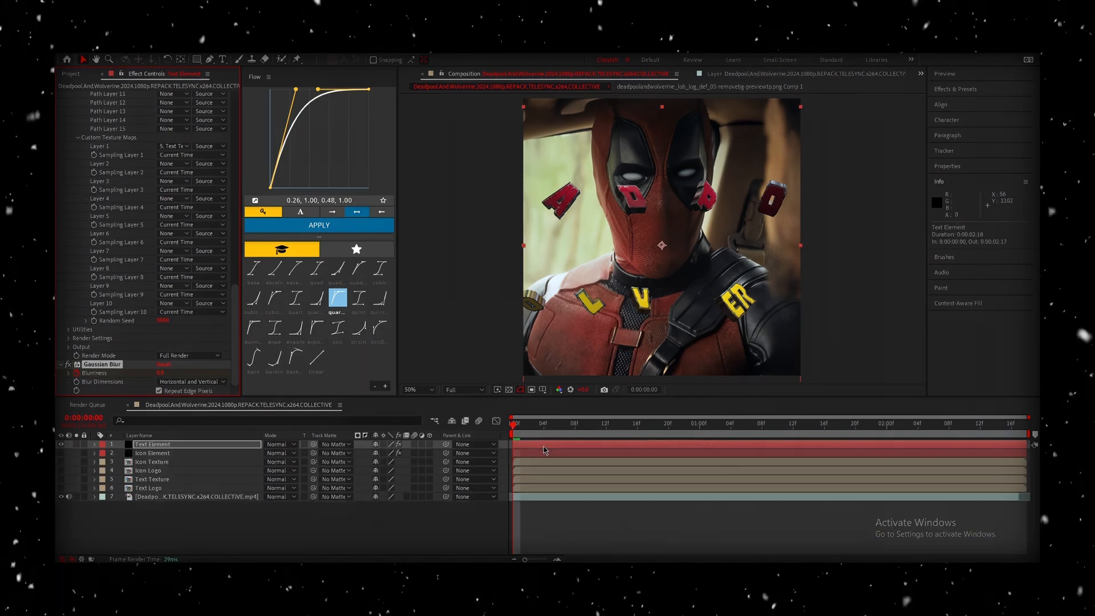
pyautogui.click(94, 444)
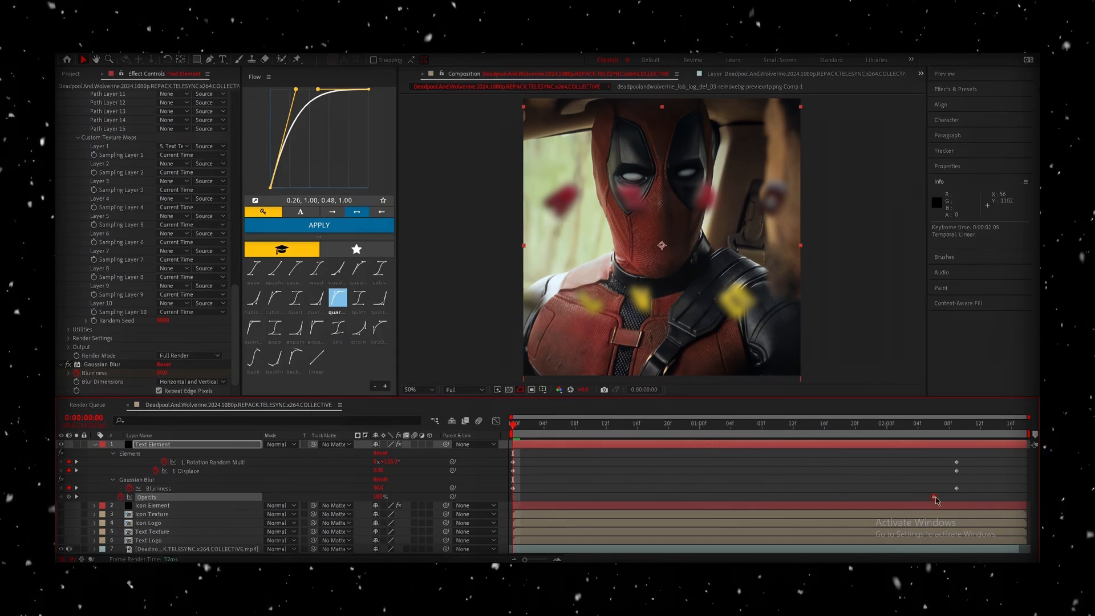
# Step: Keyframe the effect Opacity and view the Text Element curves in the Graph Editor
pyautogui.doubleClick(379, 496)
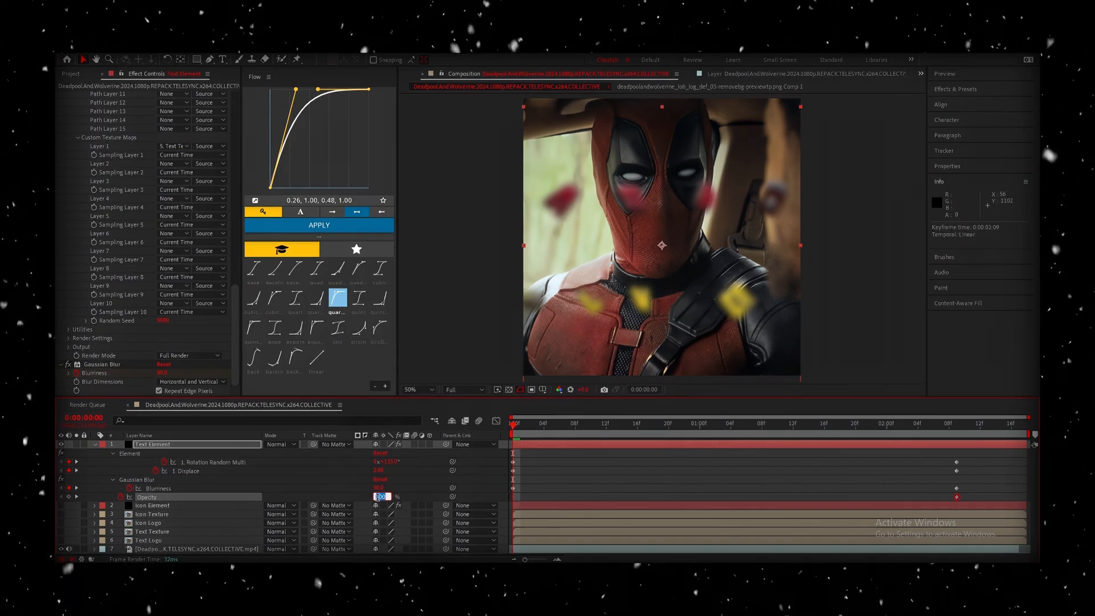
pyautogui.click(871, 424)
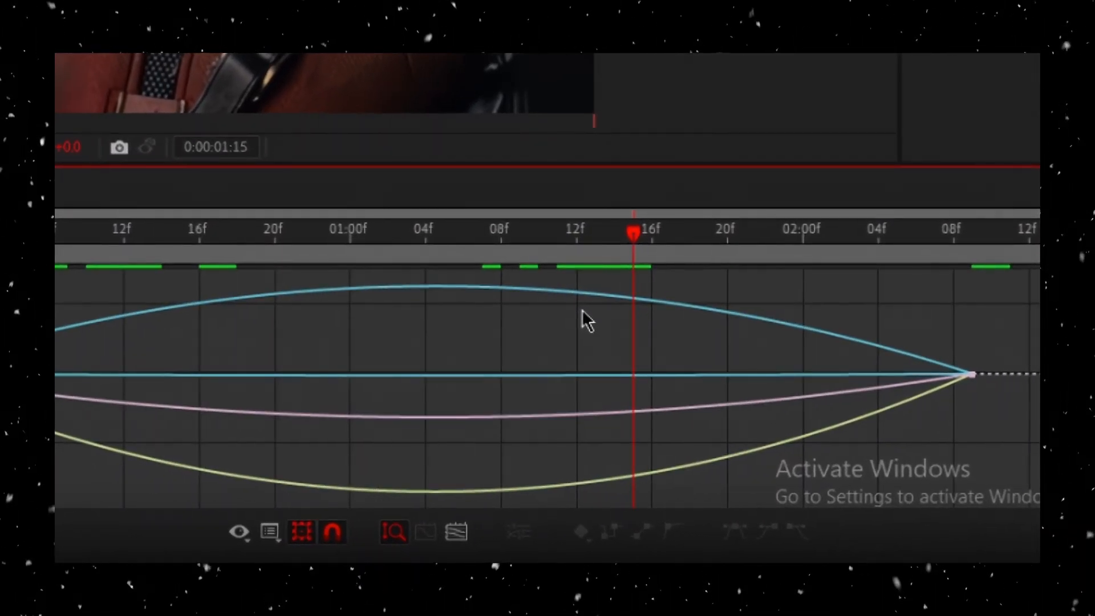
pyautogui.moveTo(605, 332)
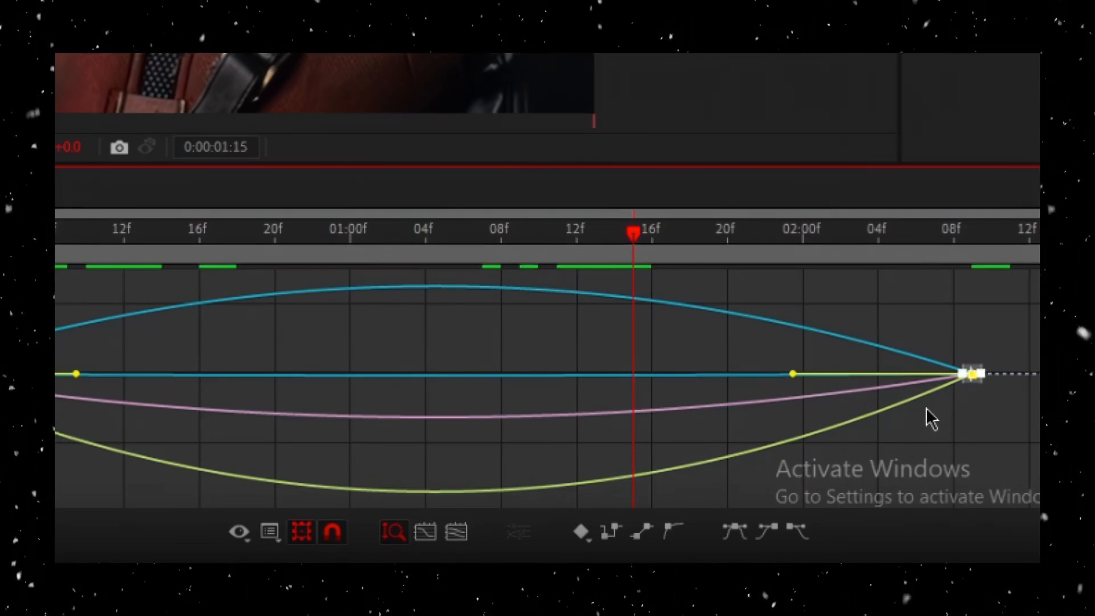
pyautogui.moveTo(799, 383)
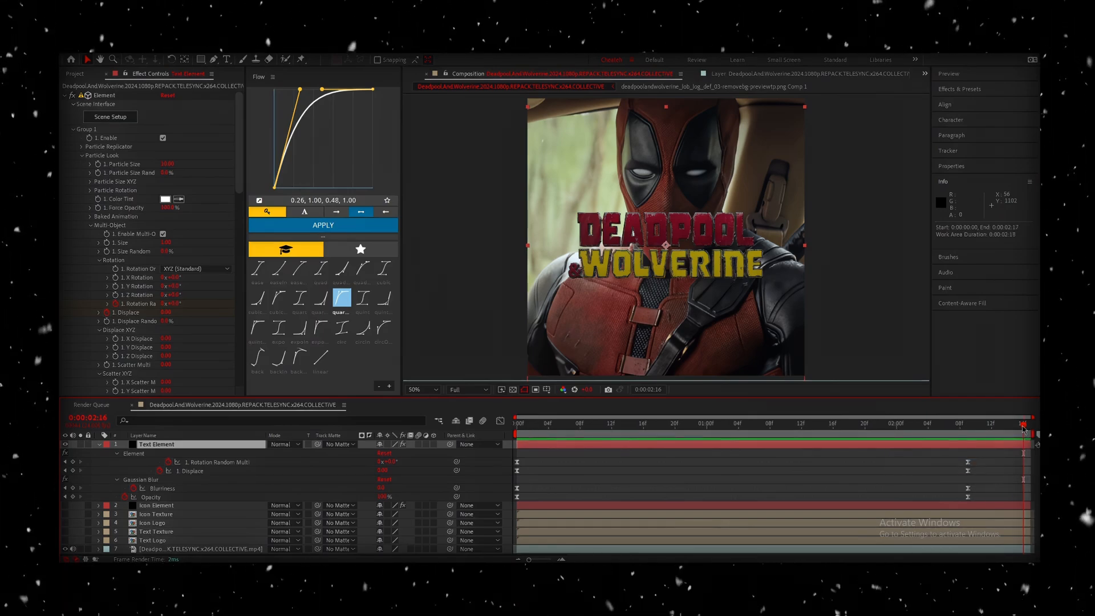
# Step: Ease the end keyframes so the letters settle, then select the Icon Element settings
pyautogui.click(577, 423)
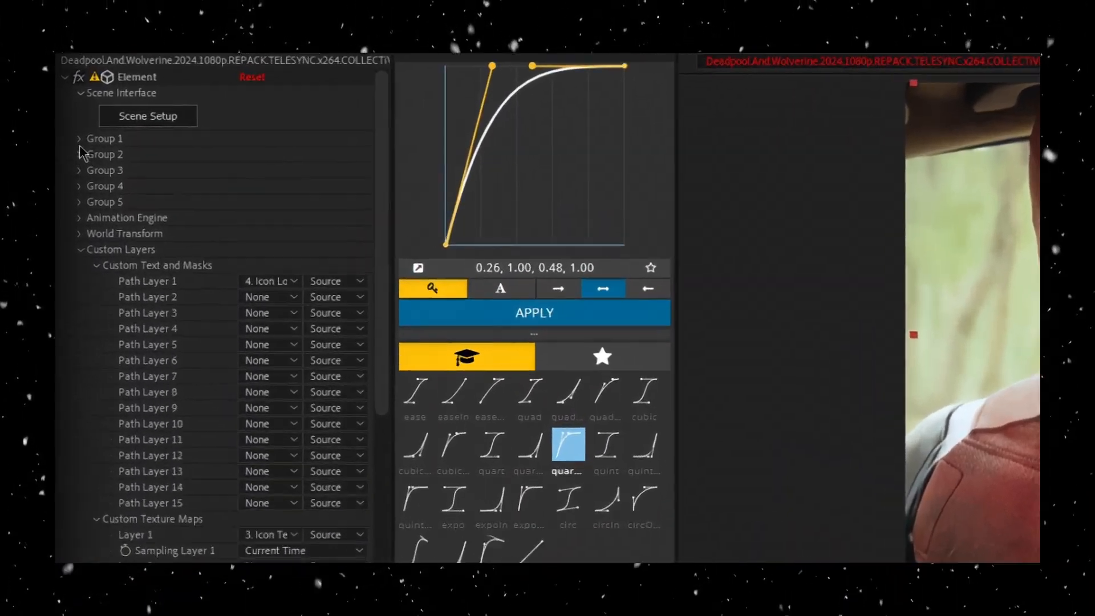
# Step: Keyframe Particle Size and Y Rotation Multi so the icon grows and spins in
pyautogui.click(80, 138)
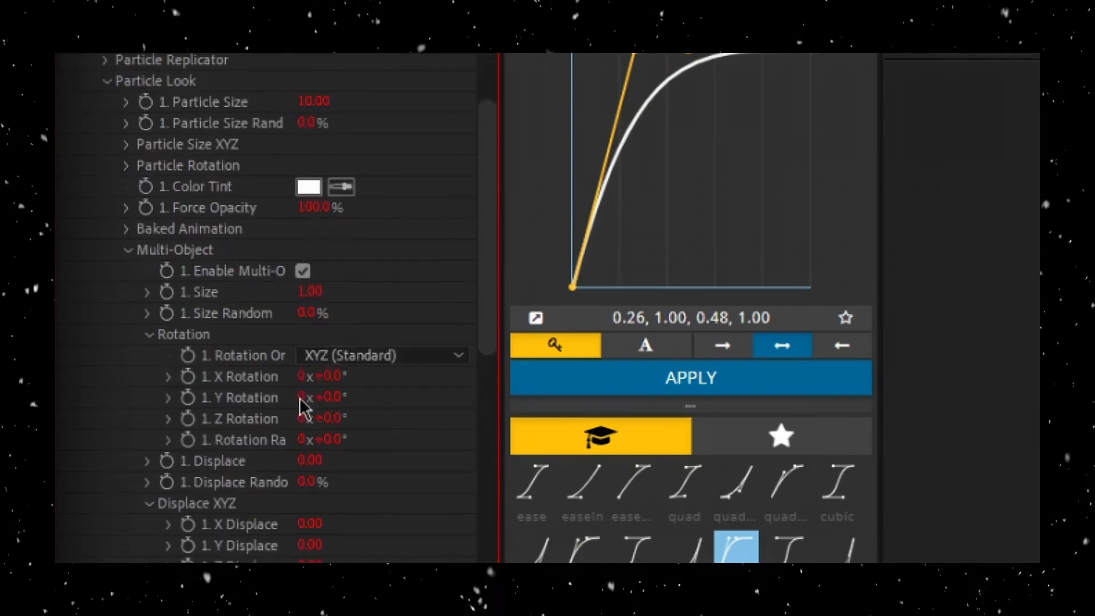
pyautogui.moveTo(454, 473)
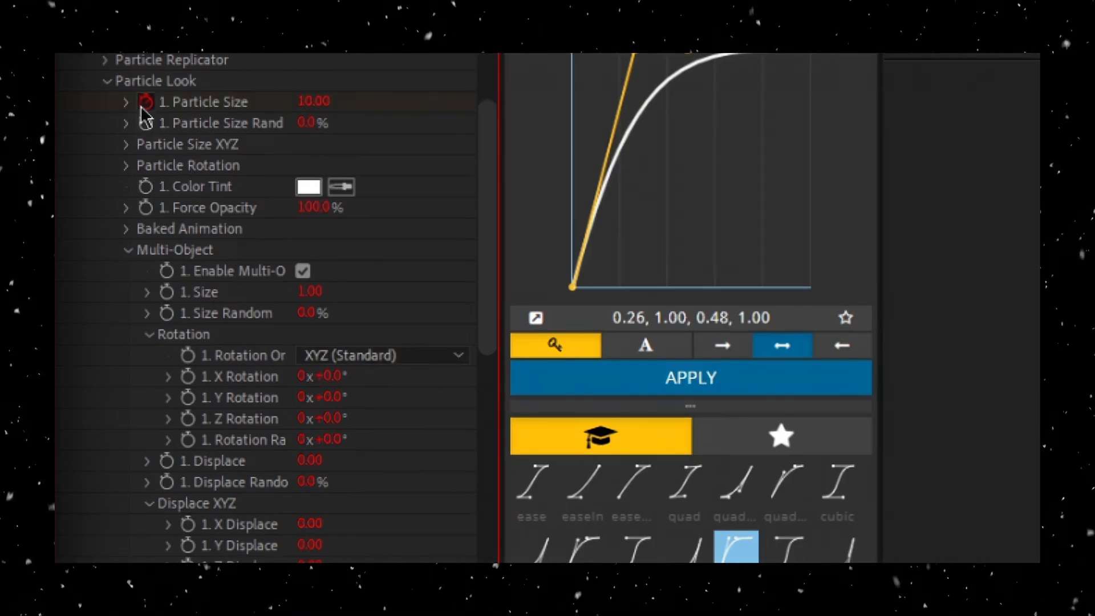
pyautogui.moveTo(164, 143)
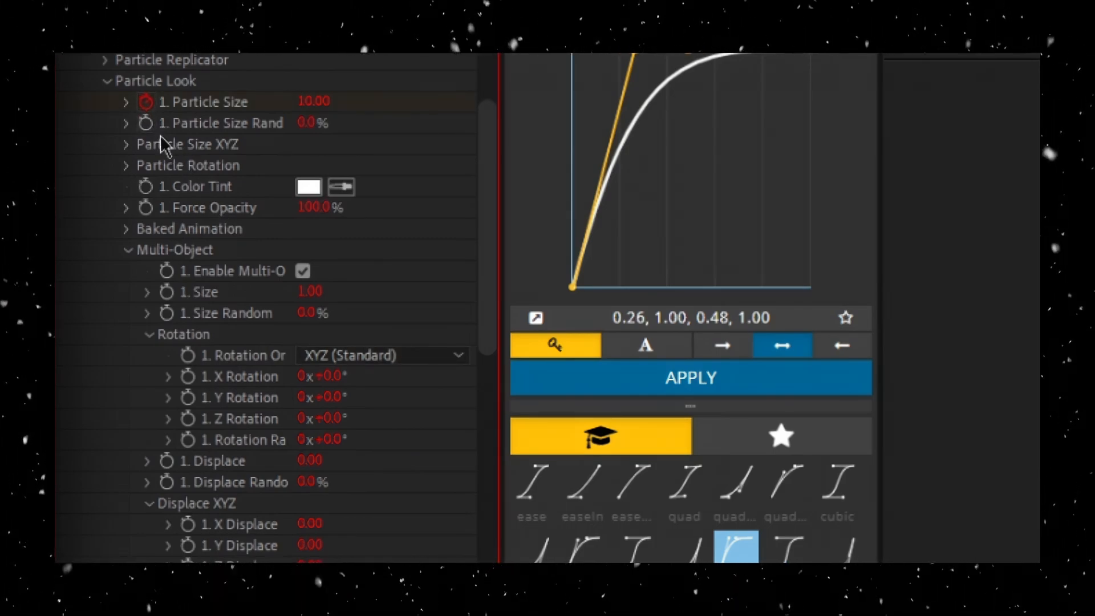
pyautogui.moveTo(195, 408)
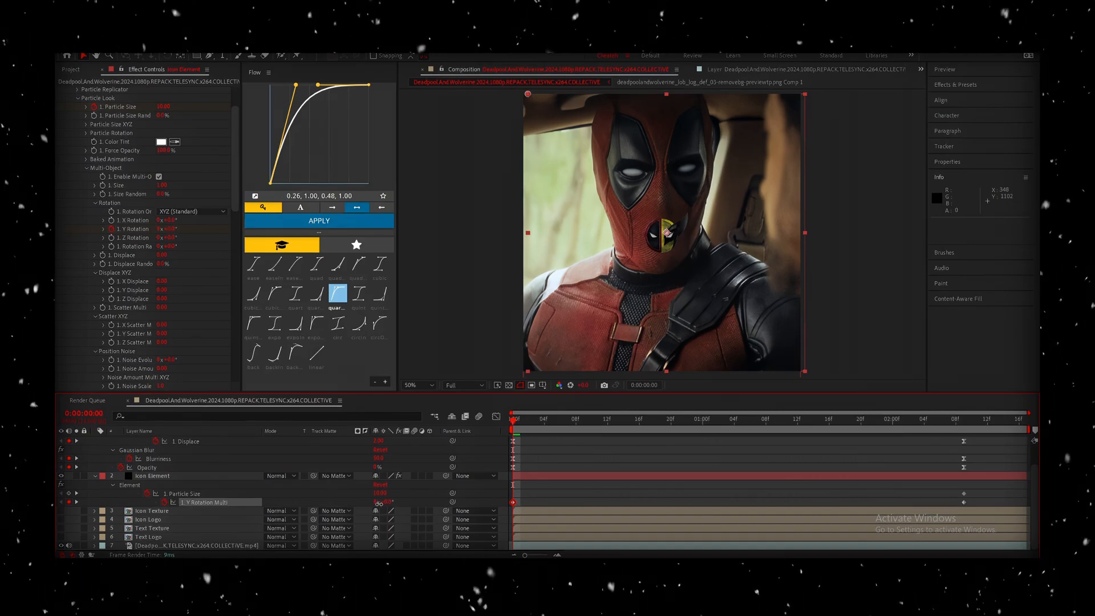
pyautogui.doubleClick(150, 476)
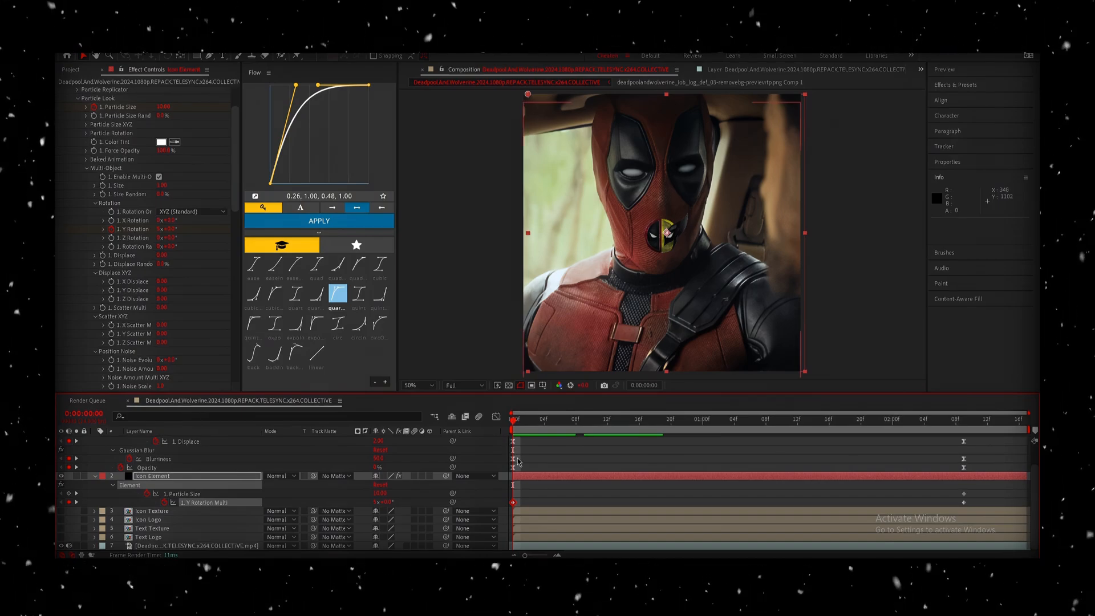
pyautogui.moveTo(441, 475)
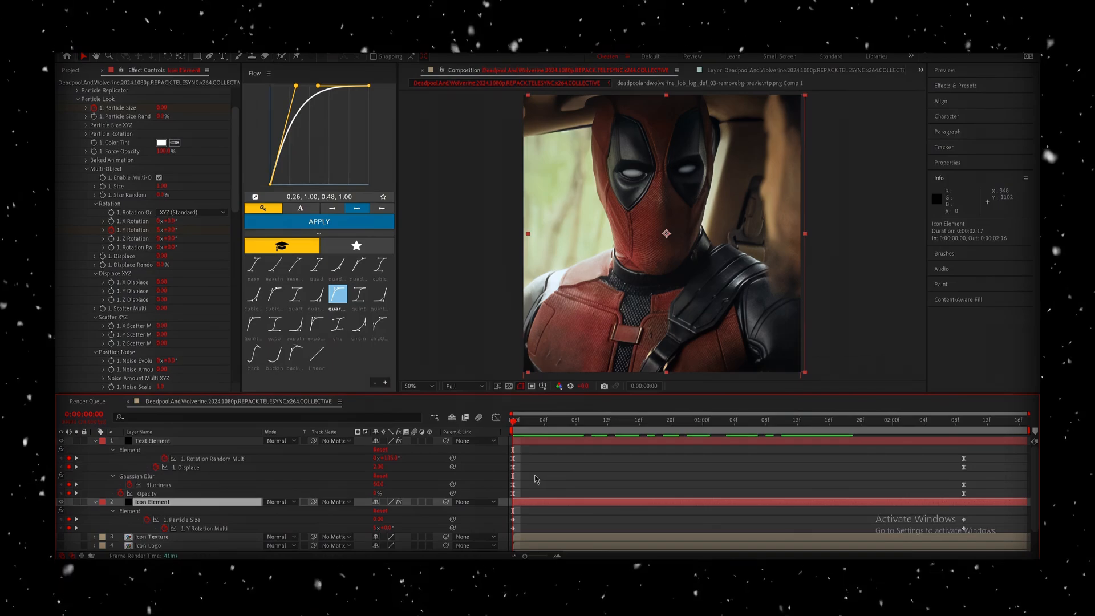
# Step: Apply Gaussian Blur to Icon Element, keyframe Blurriness and Opacity, and preview
pyautogui.write('gaus')
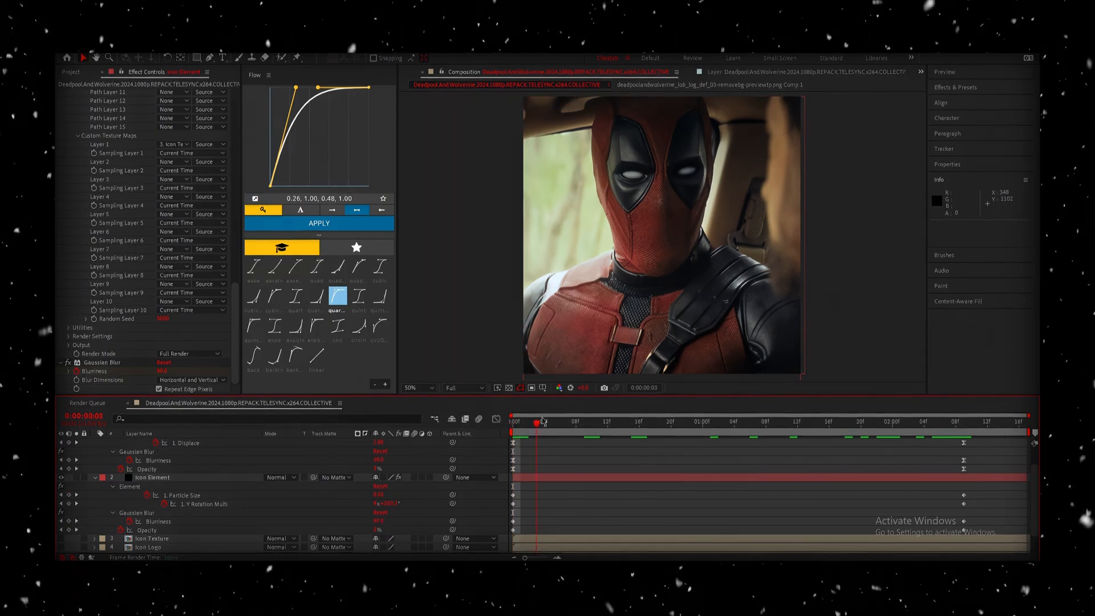
pyautogui.moveTo(543, 421); pyautogui.dragTo(925, 421)
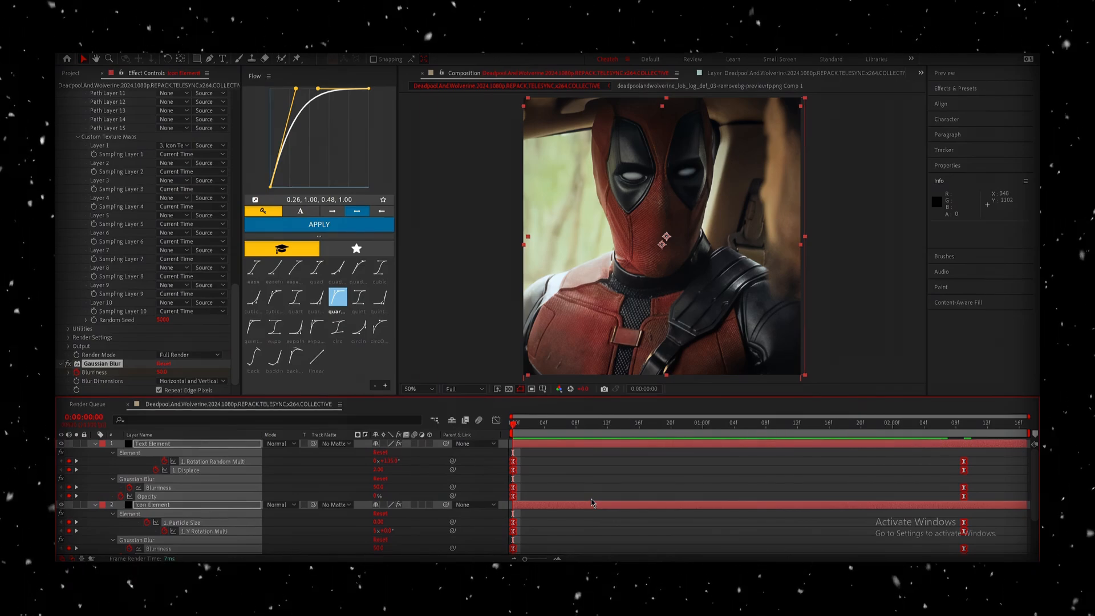
pyautogui.click(497, 421)
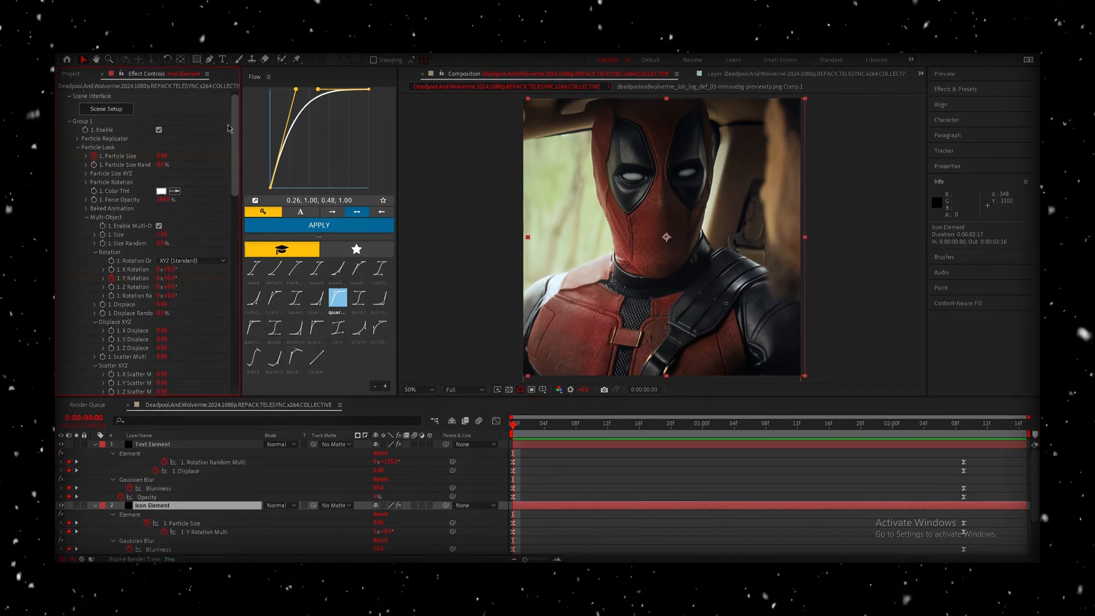
# Step: Create a Null Object named Null Element Icon with keyframed Position above the element layers
pyautogui.scroll(-3)
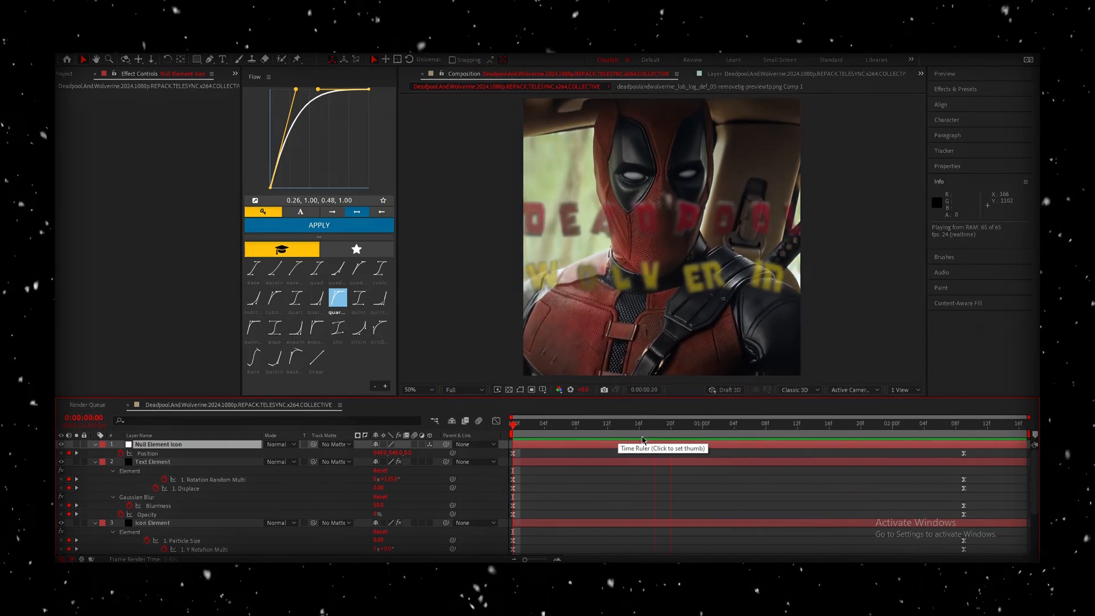
# Step: Nest all title, icon, texture and footage layers into a precomposition named Deadpool
pyautogui.click(924, 423)
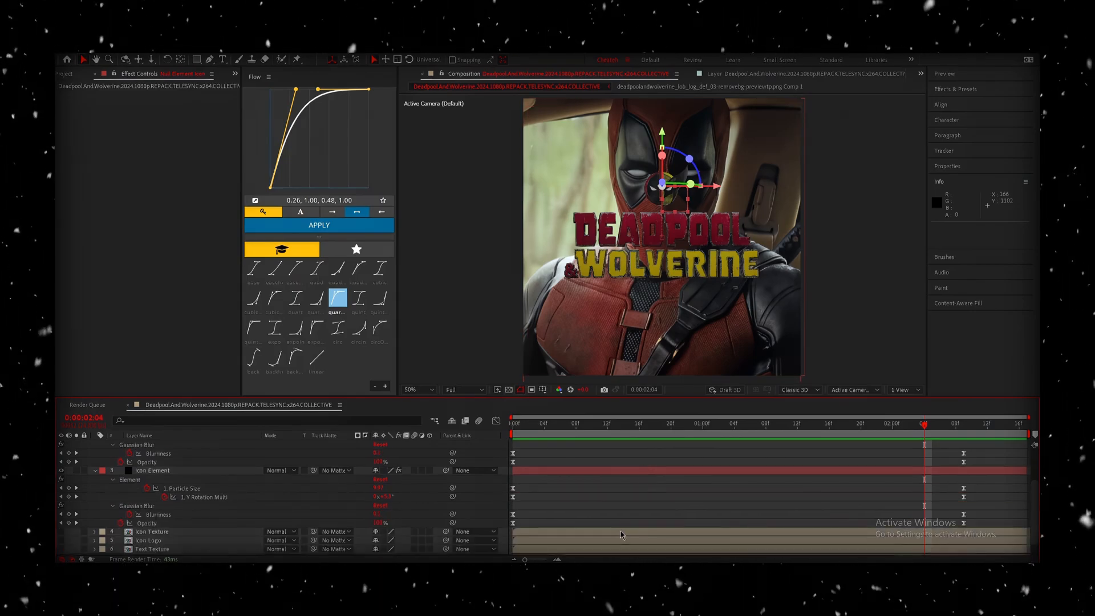
pyautogui.press('ctrl+a')
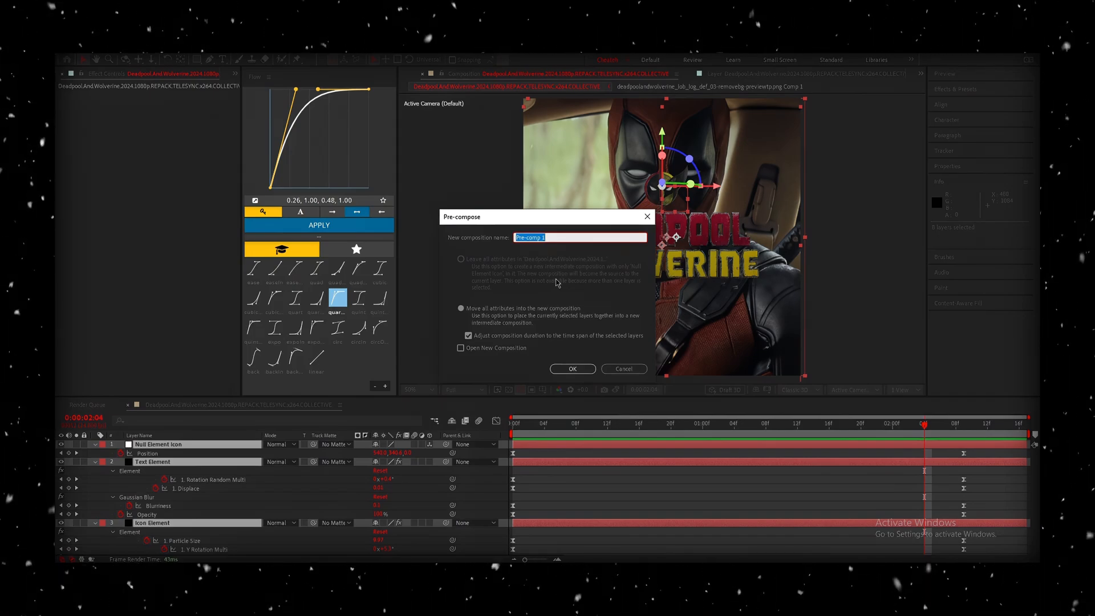
pyautogui.write('Deadpool')
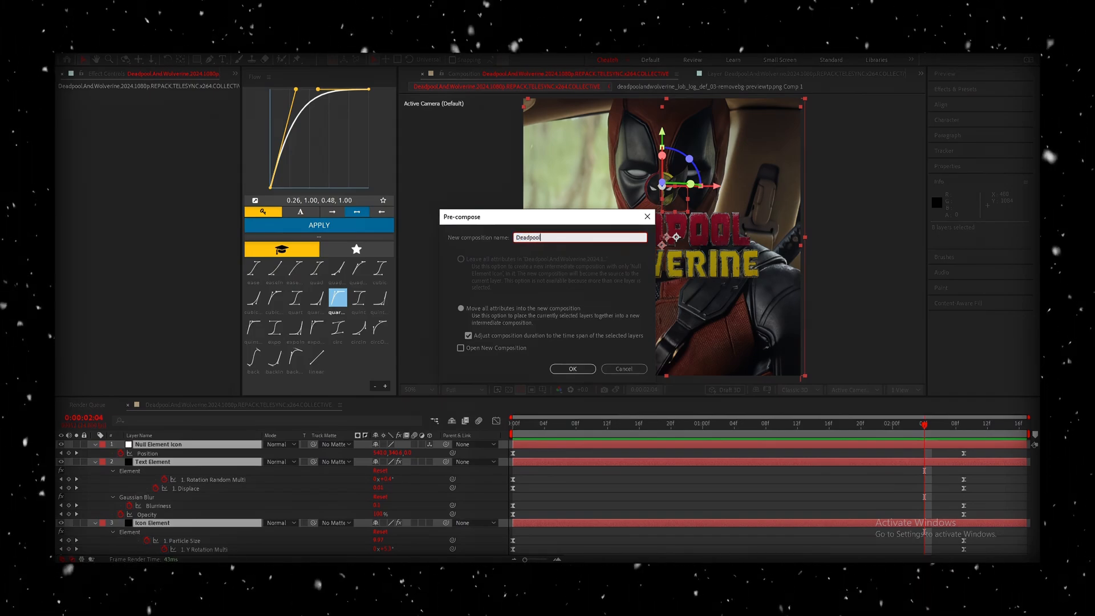
pyautogui.click(571, 368)
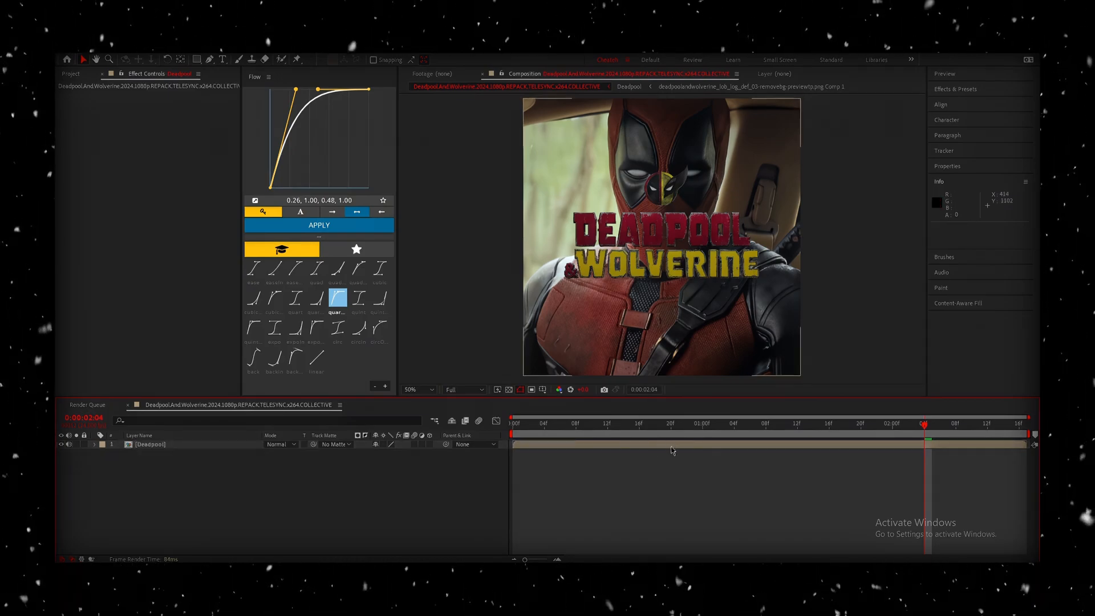
pyautogui.click(148, 444)
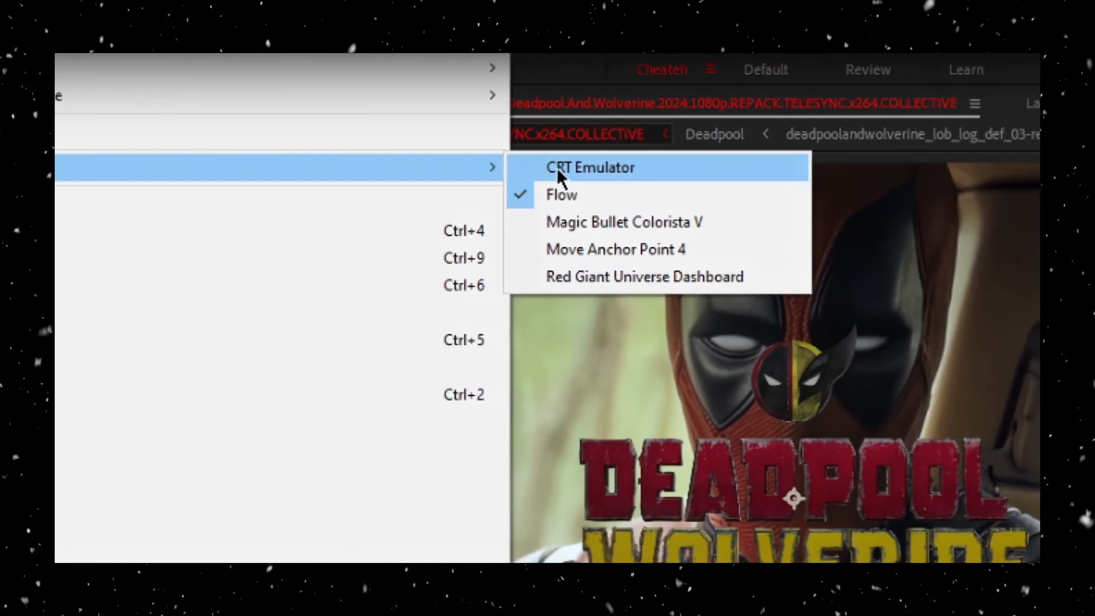
# Step: Apply the CRT Emulator Style 4 look to the Deadpool layer and review Grid Pattern and Exposure Fix
pyautogui.click(590, 167)
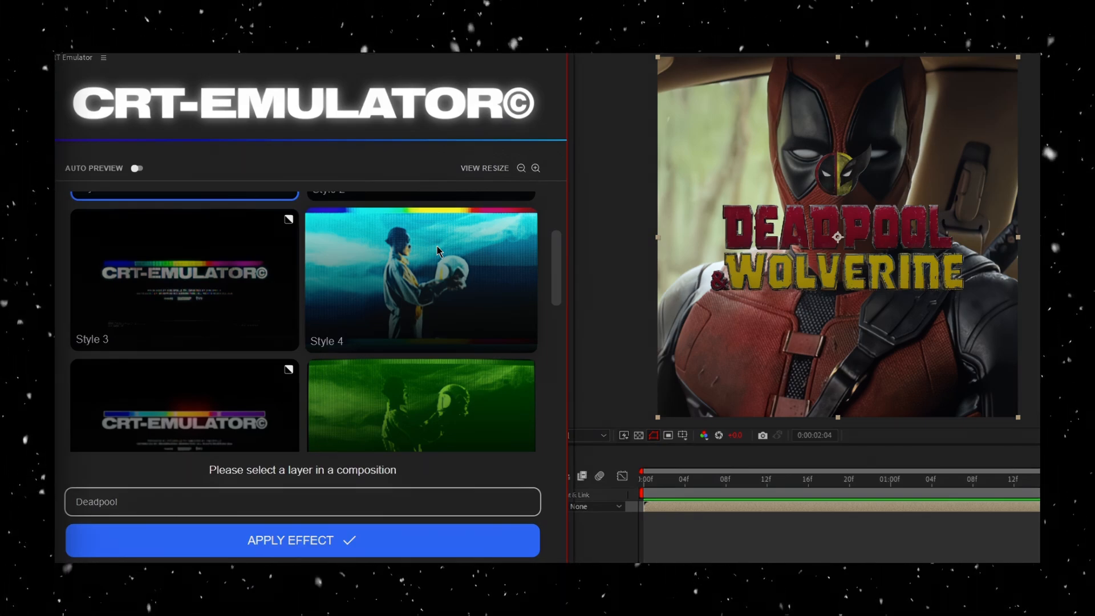
pyautogui.click(419, 279)
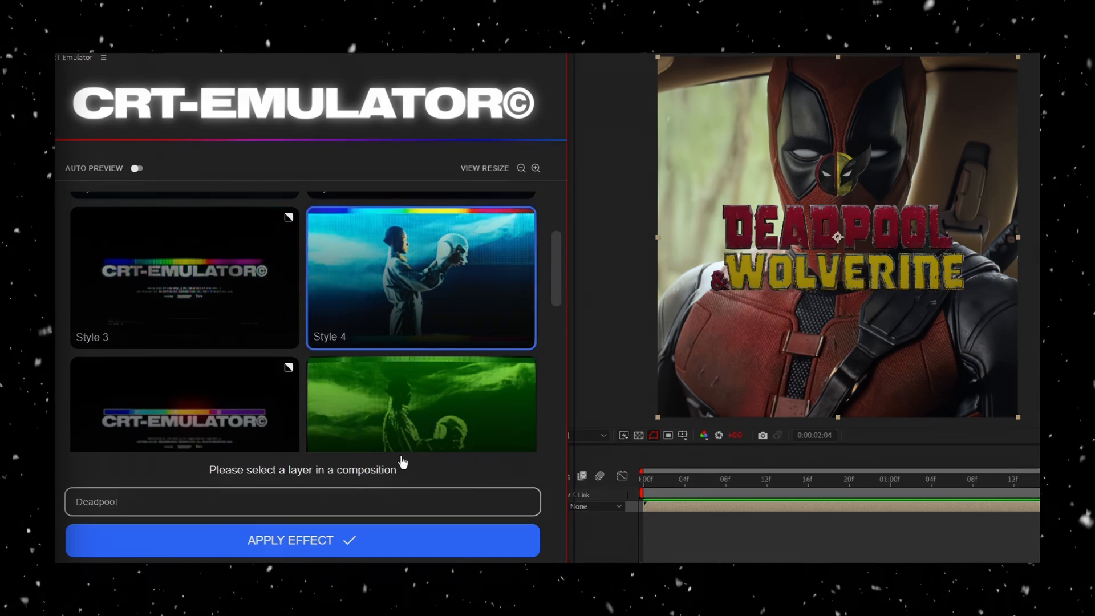
pyautogui.click(302, 539)
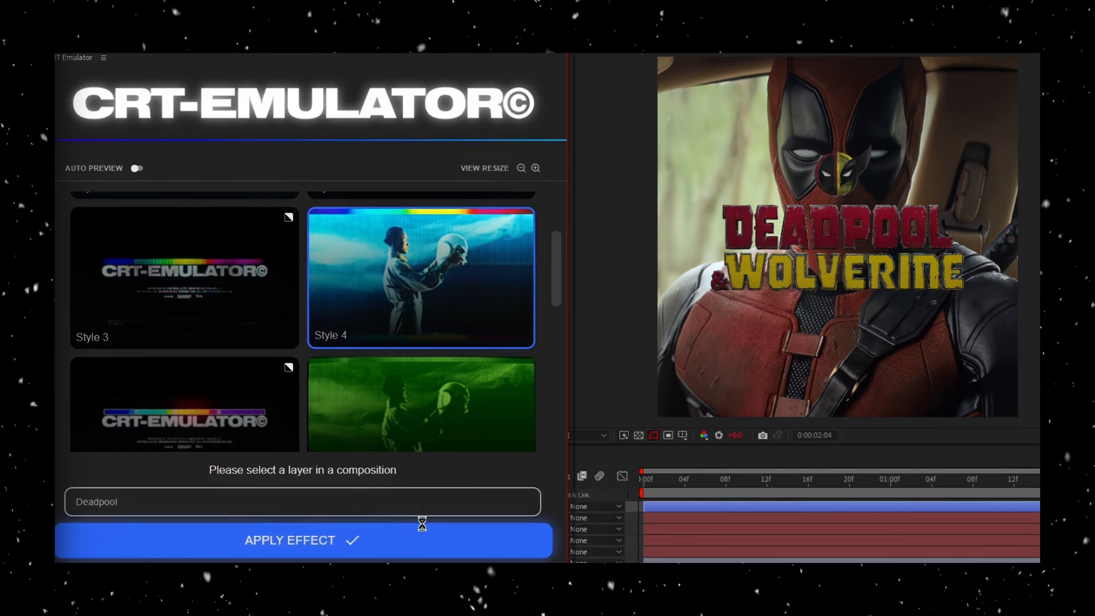
pyautogui.click(302, 540)
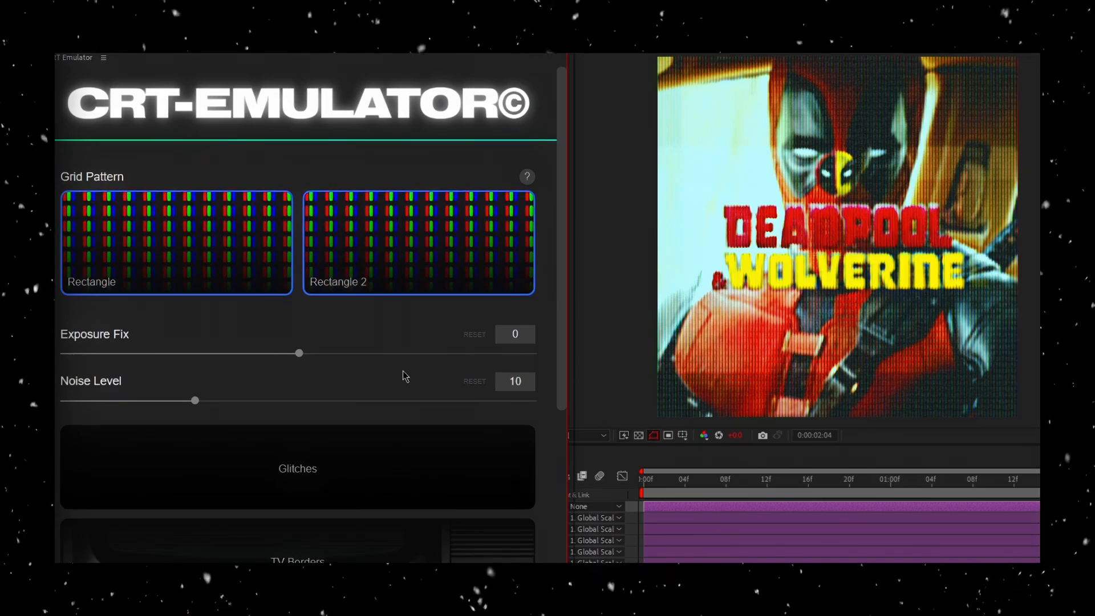
pyautogui.click(177, 242)
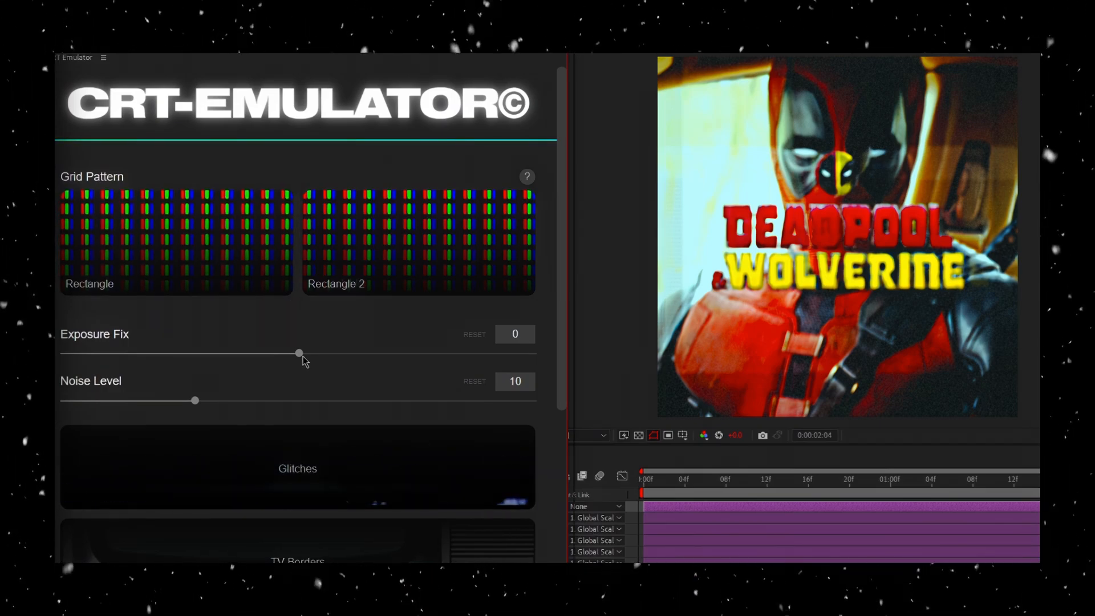
pyautogui.scroll(-3)
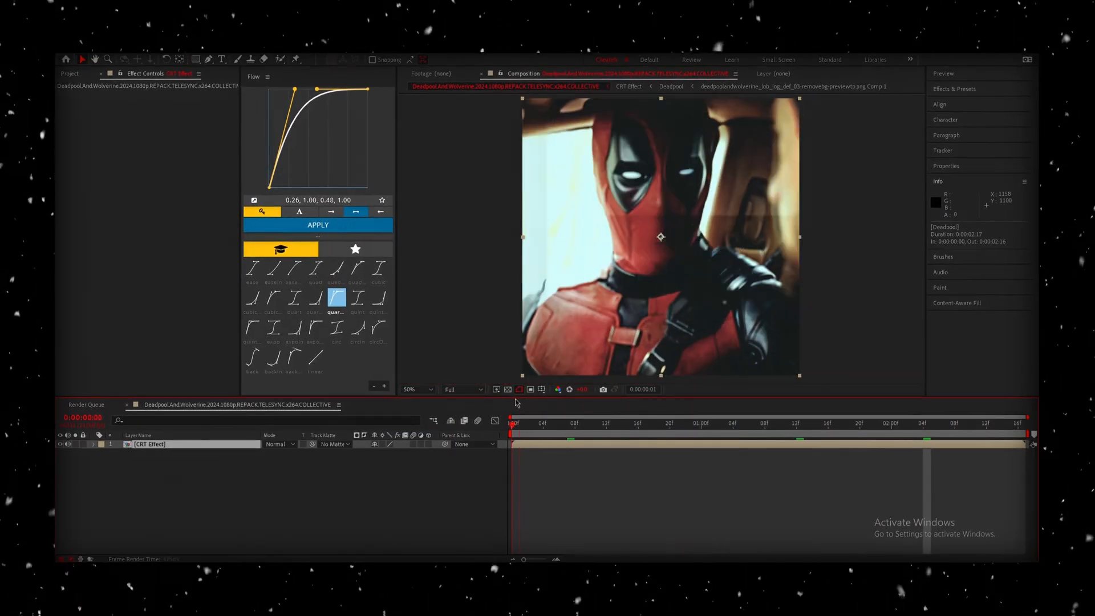
# Step: Step into the CRT Effect comp and then into the nested Deadpool comp
pyautogui.click(728, 423)
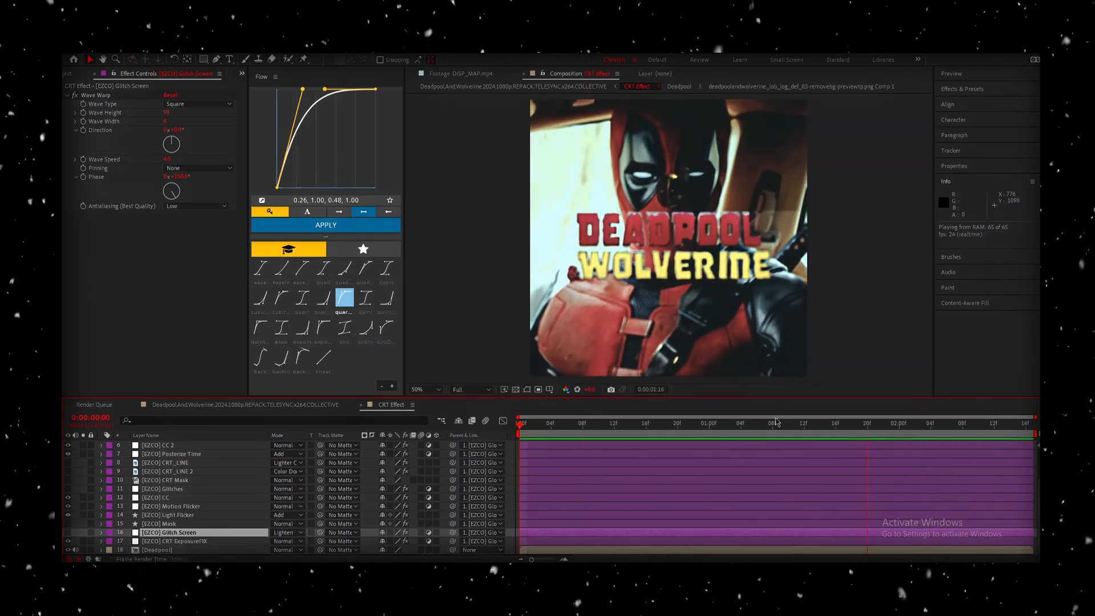
pyautogui.click(732, 423)
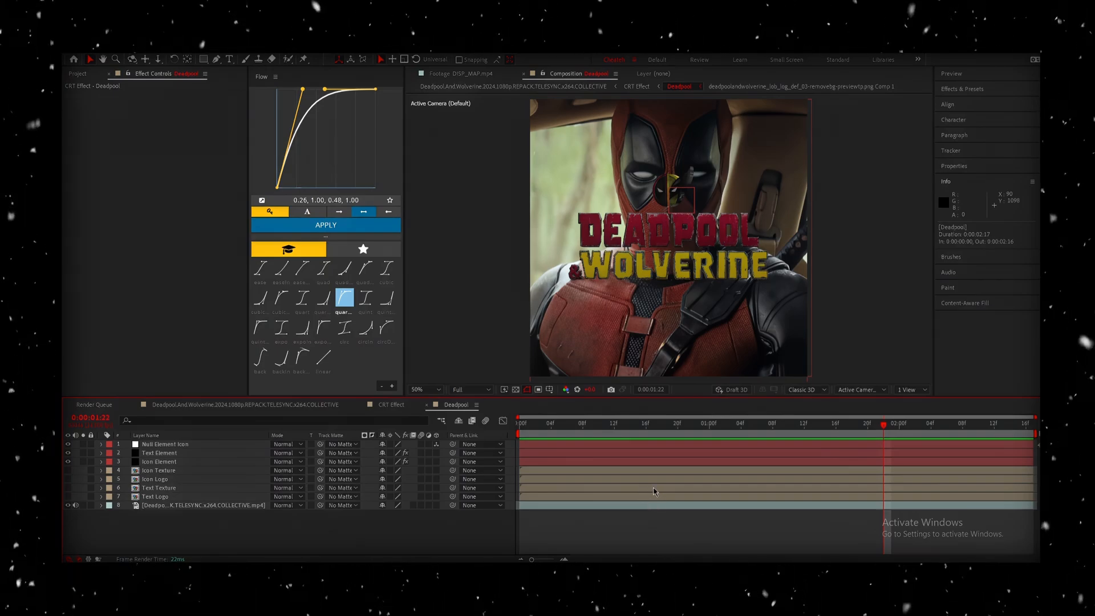
pyautogui.moveTo(654, 488)
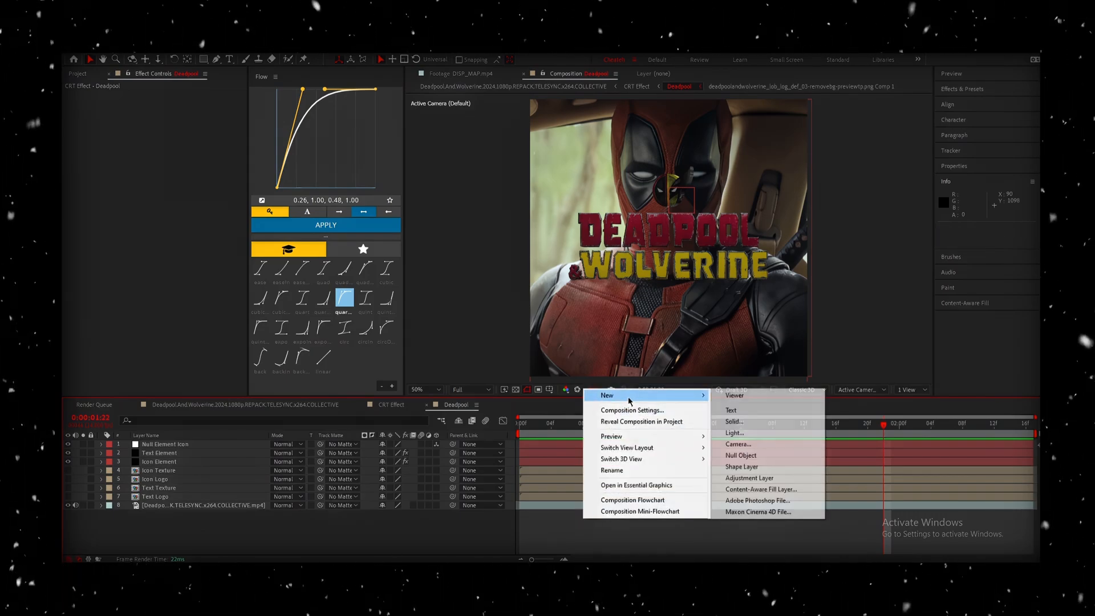
# Step: Add an adjustment layer just above the footage and search for the Looks effect
pyautogui.click(747, 478)
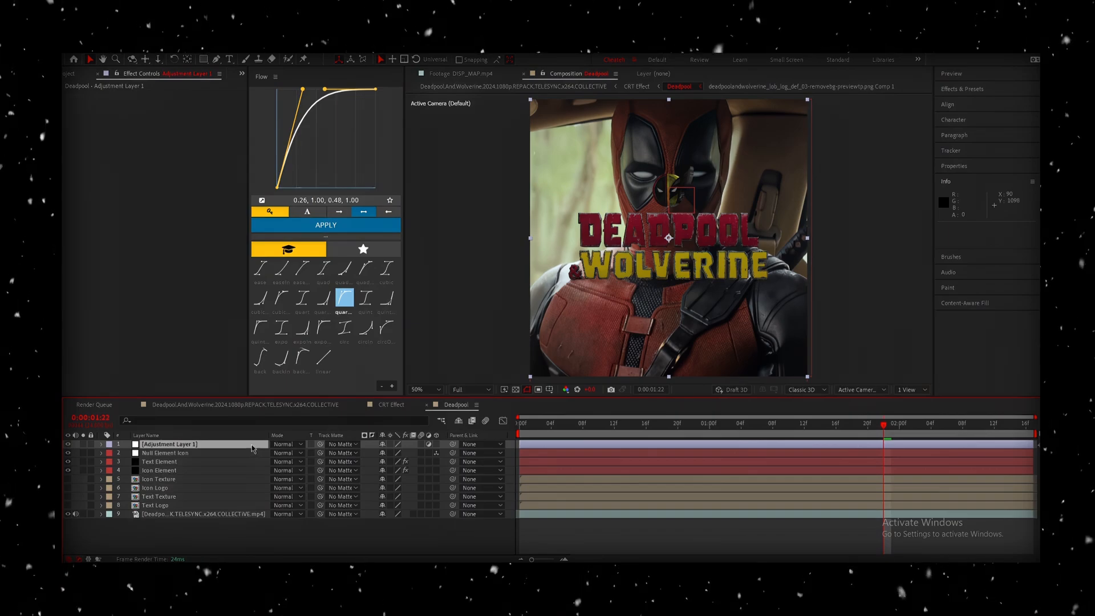
pyautogui.moveTo(168, 443); pyautogui.dragTo(168, 505)
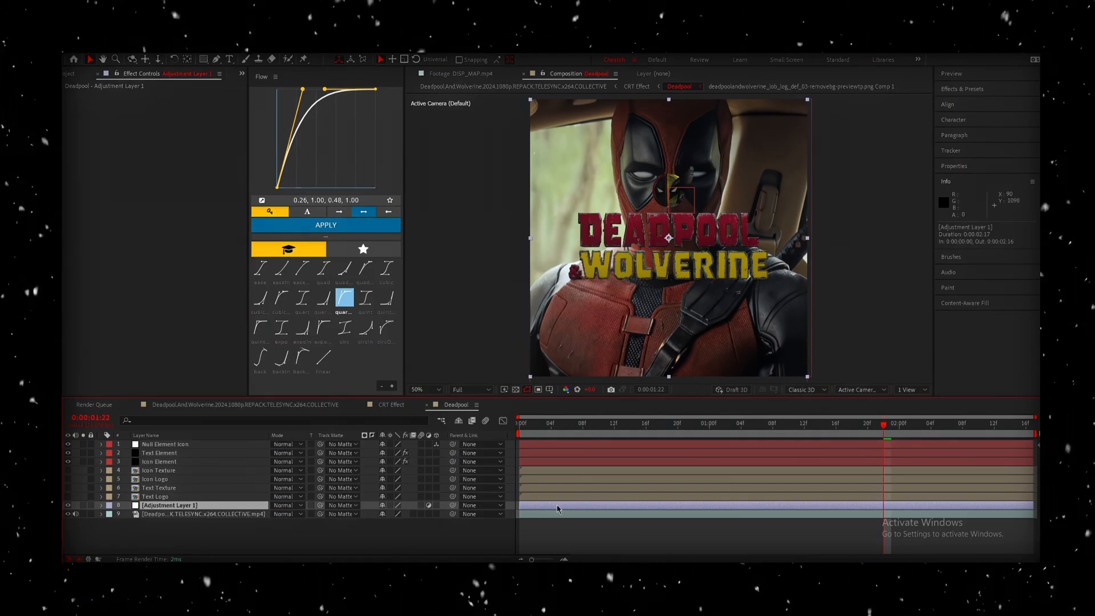
pyautogui.write('look')
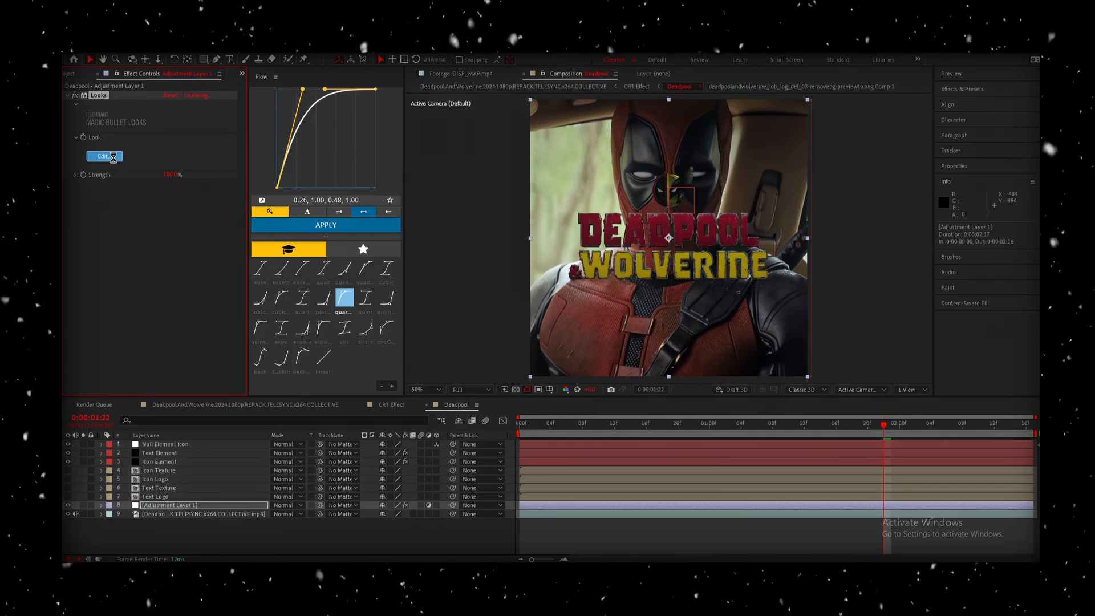
# Step: Grade the footage black and white with the Sid look from Magic Bullet's Grunge category
pyautogui.click(102, 157)
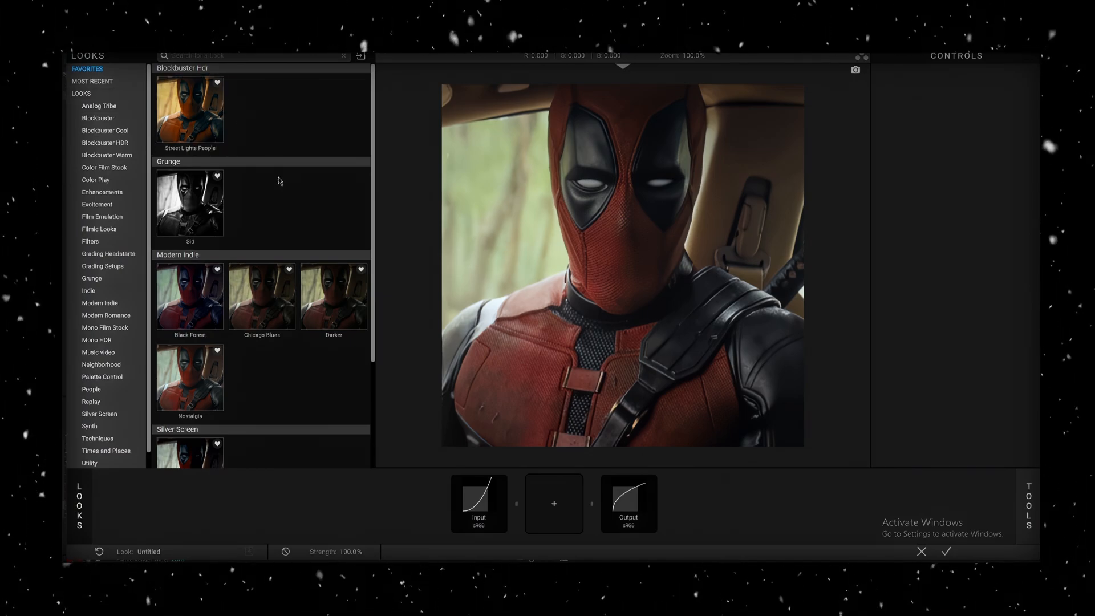
pyautogui.doubleClick(189, 202)
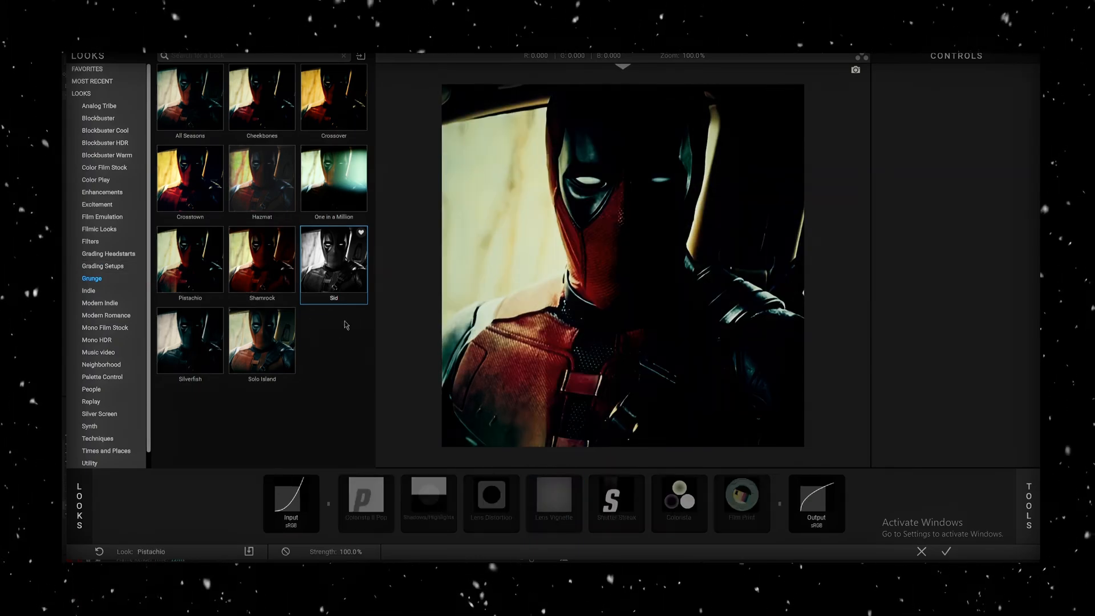
pyautogui.click(333, 259)
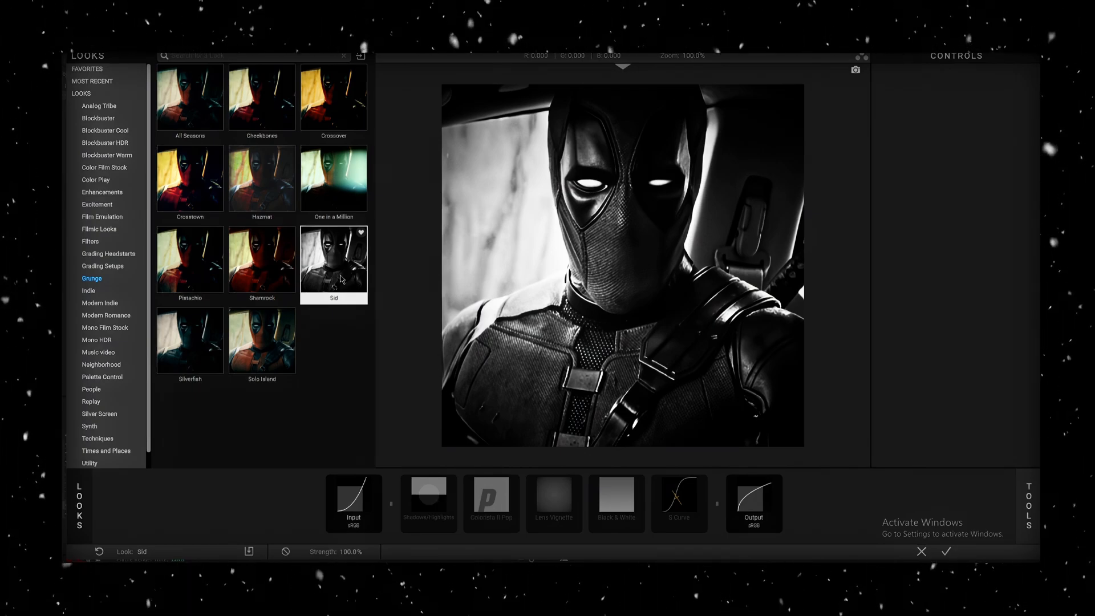
pyautogui.click(947, 552)
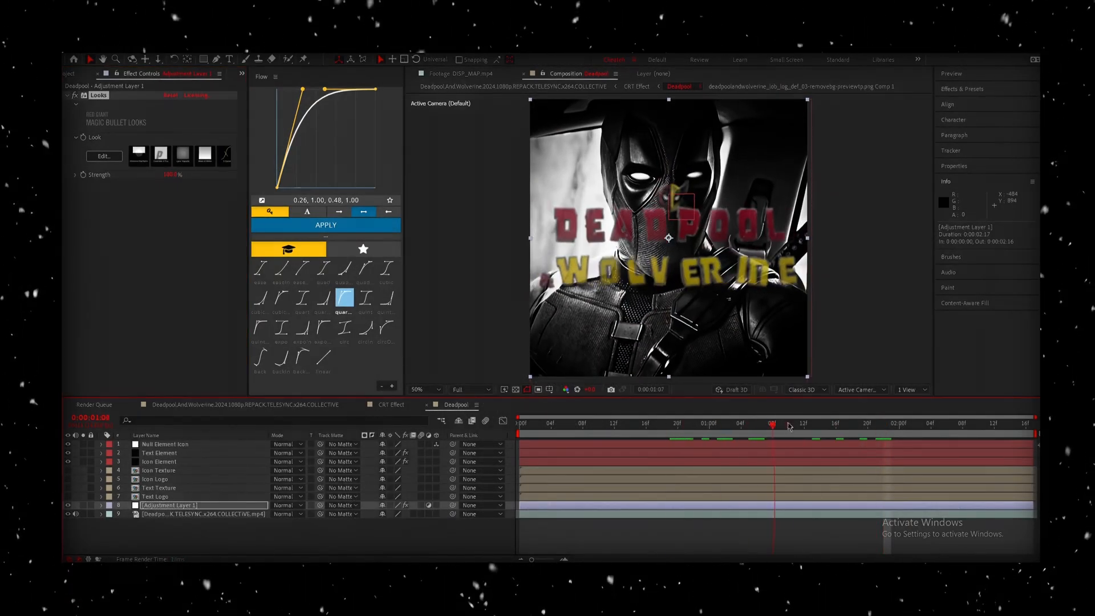
pyautogui.click(789, 423)
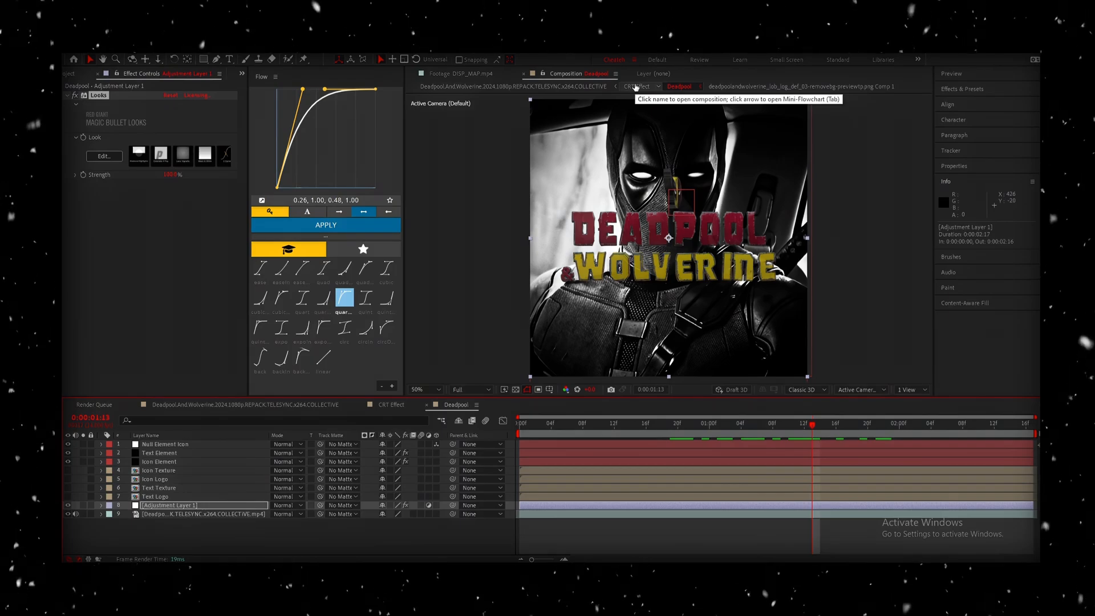